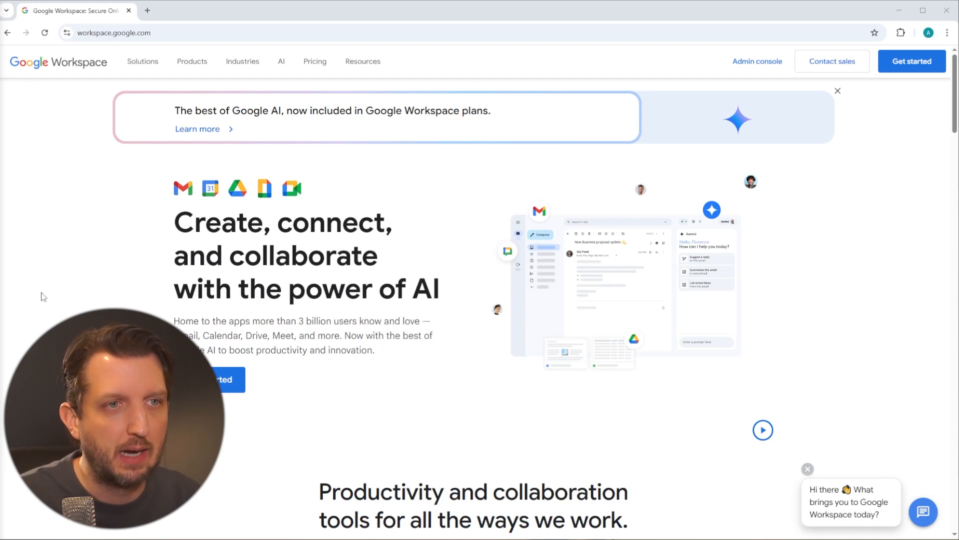
pyautogui.moveTo(496, 186)
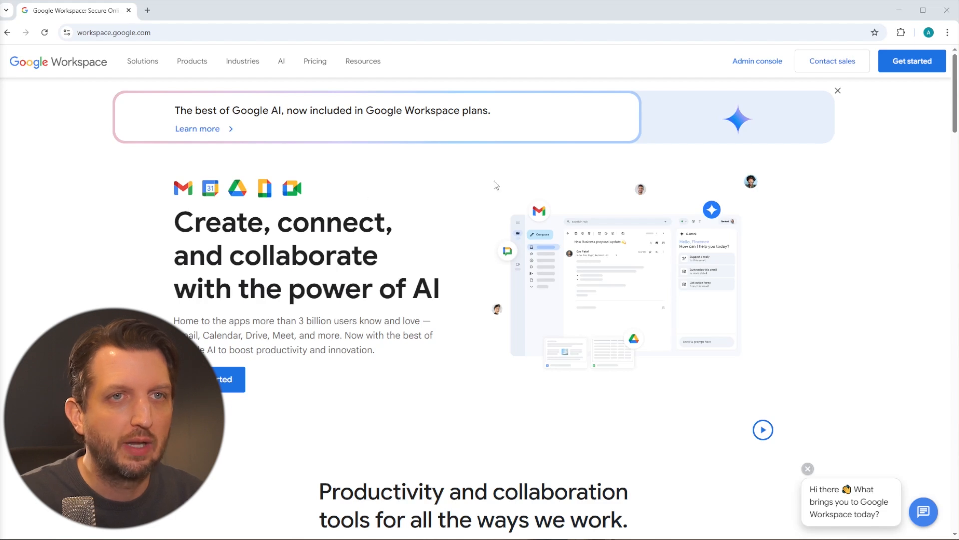
# Step: Start the Google Workspace sign-up from the Get started button
pyautogui.click(911, 61)
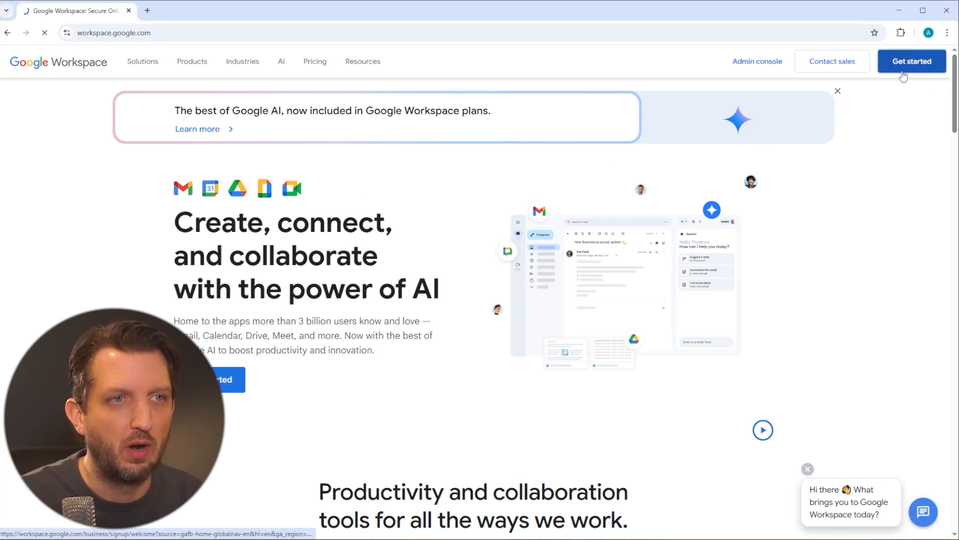
pyautogui.click(911, 61)
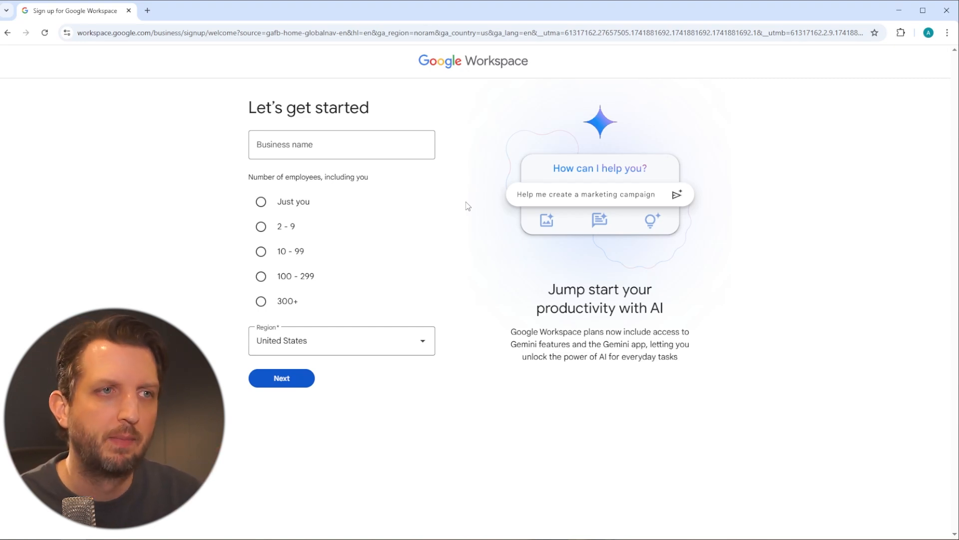
# Step: Submit contact details with first name Bob, last name Smith and email 'andre'
pyautogui.click(309, 145)
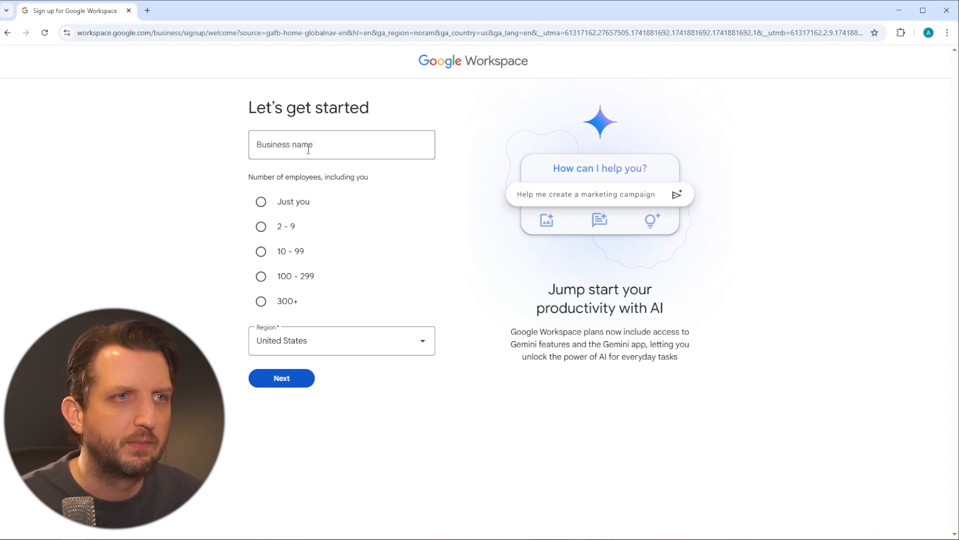
pyautogui.click(280, 377)
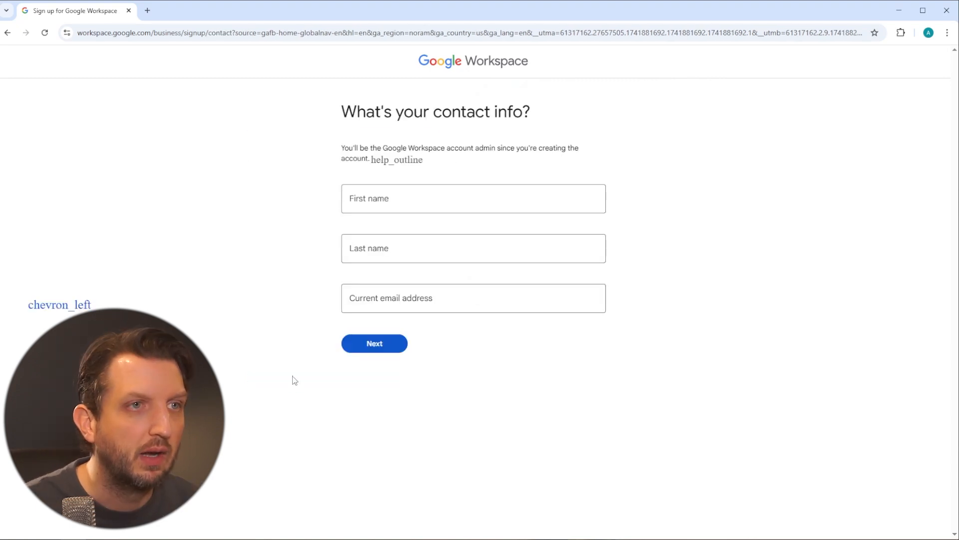
pyautogui.click(472, 198)
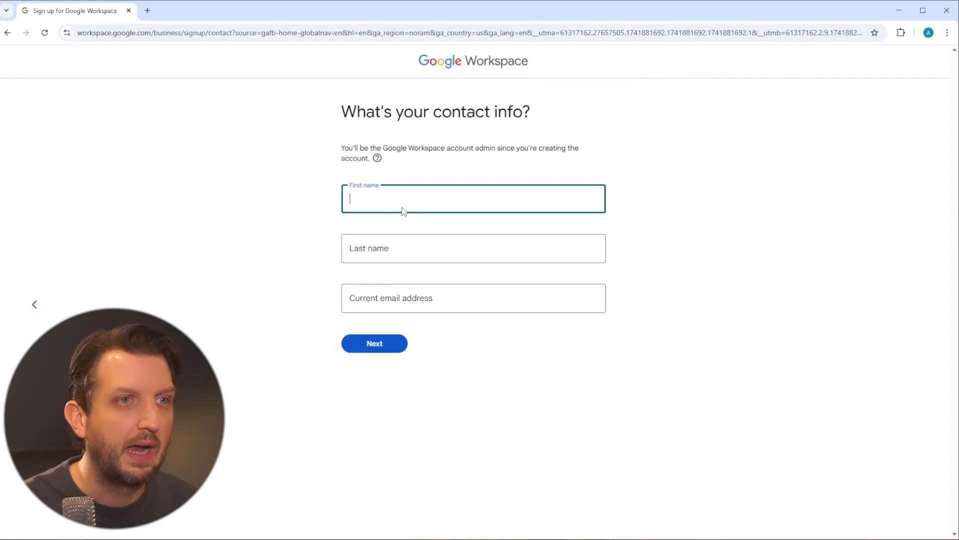
pyautogui.write('Bob')
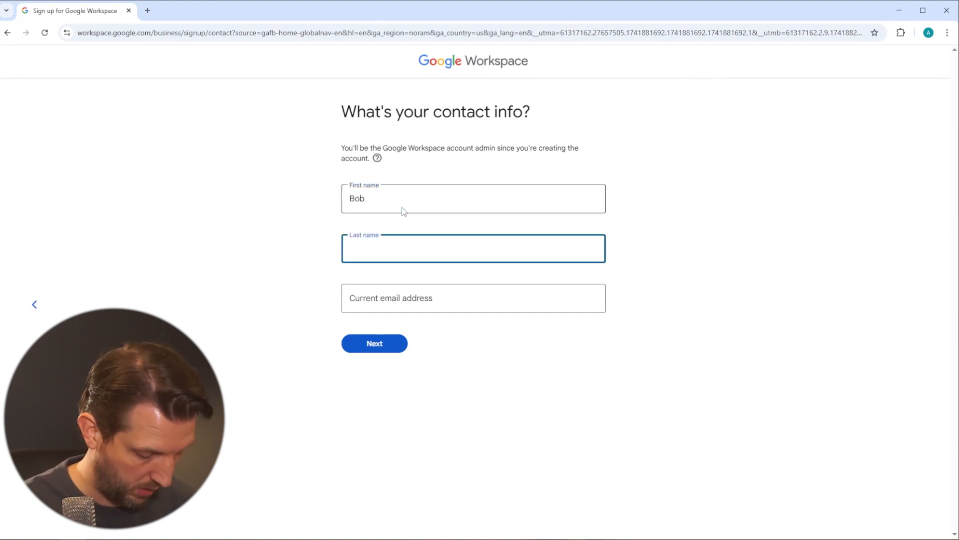
pyautogui.write('Smith')
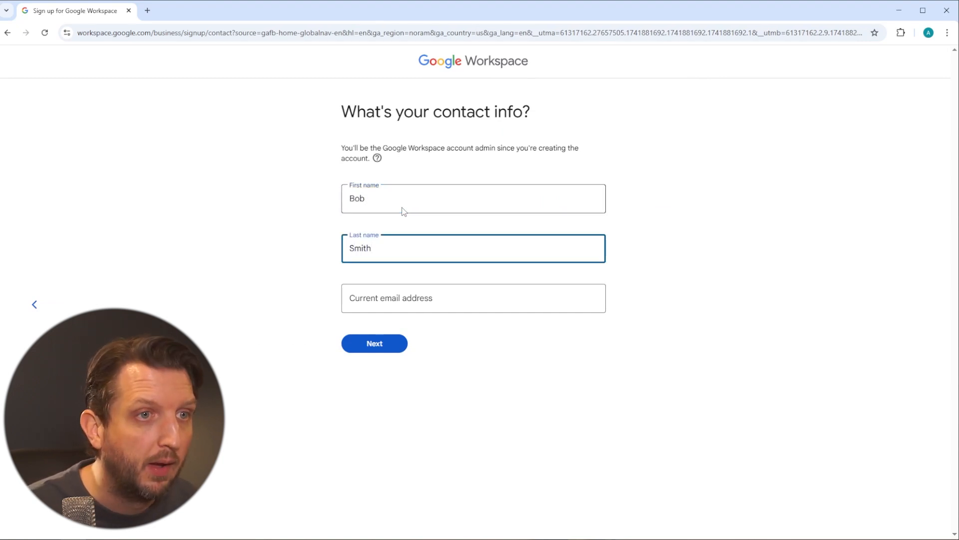
pyautogui.click(473, 298)
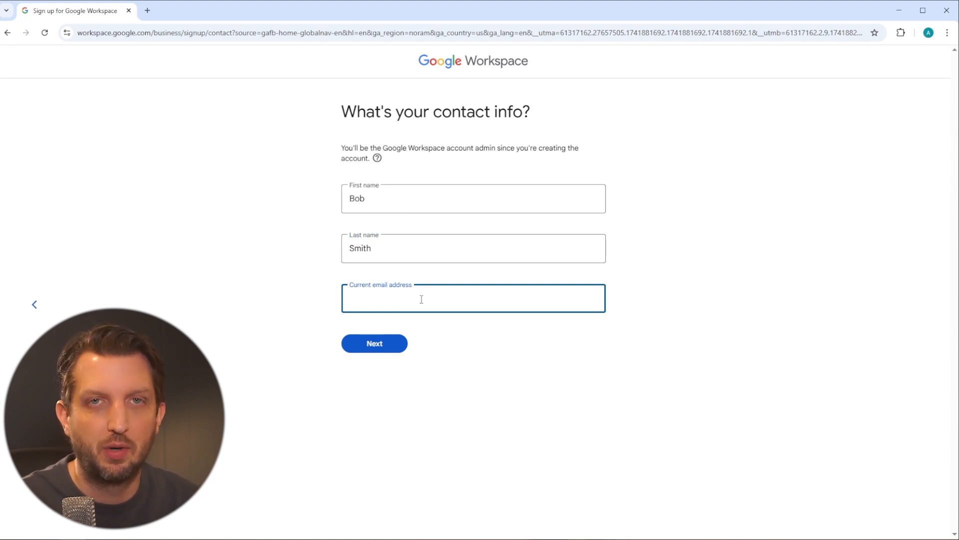
pyautogui.write('andre')
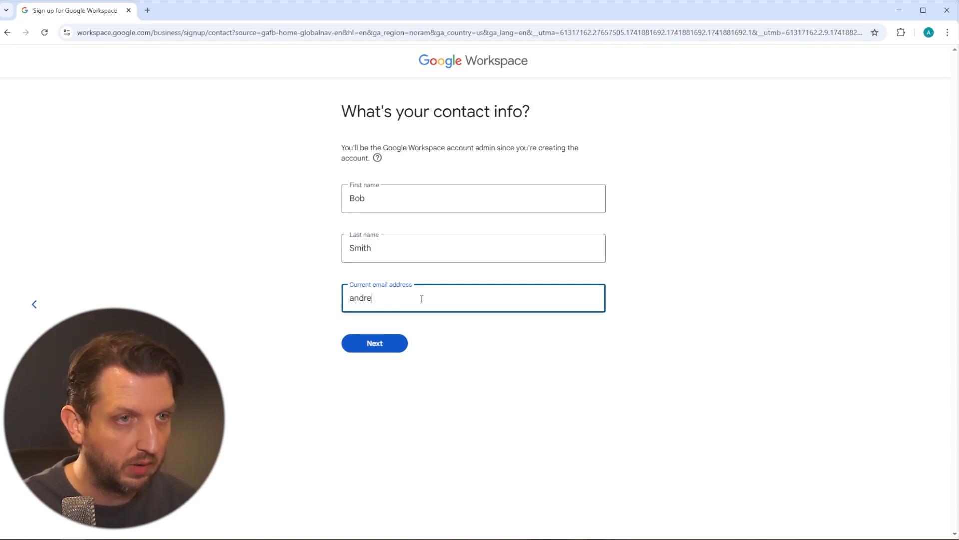
pyautogui.click(374, 342)
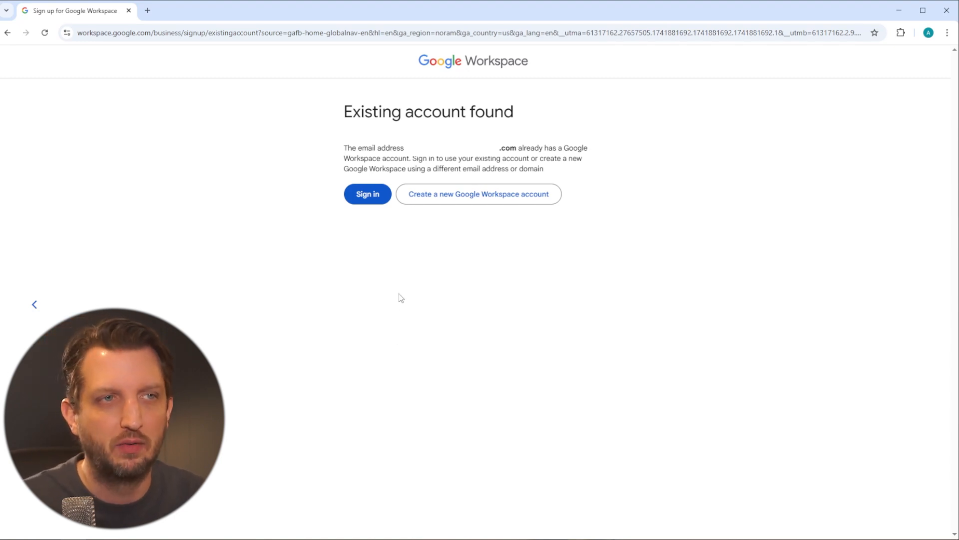
pyautogui.moveTo(383, 264)
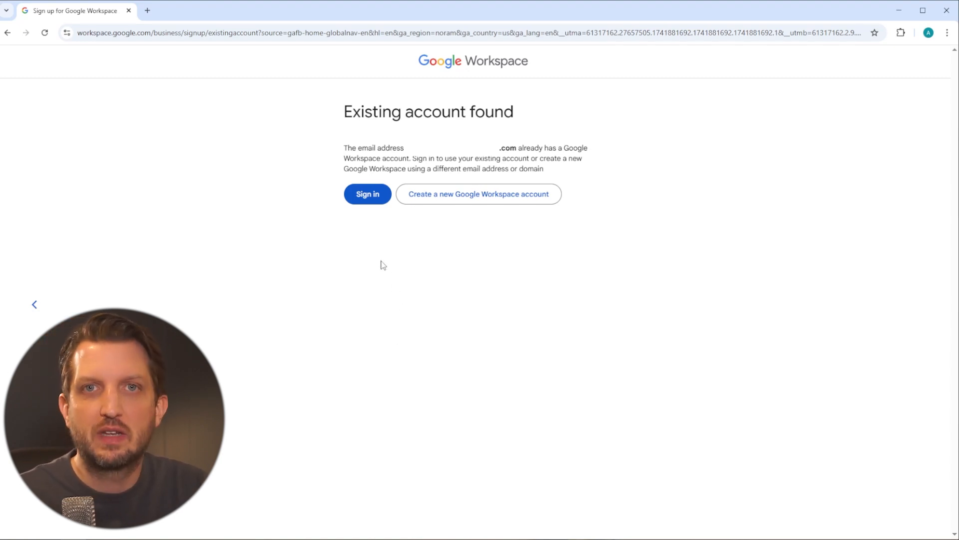
pyautogui.moveTo(379, 241)
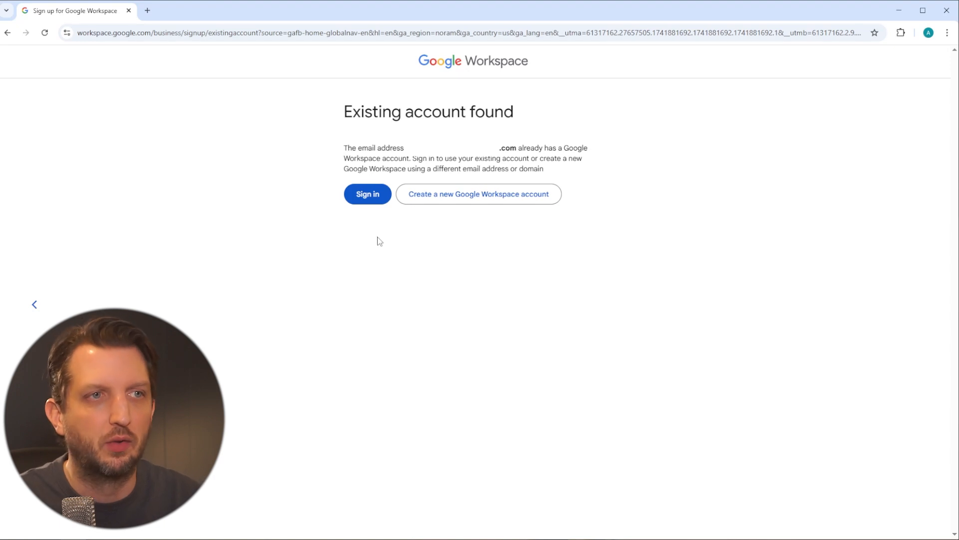
# Step: Sign in with the existing account and browse the Discover page recommendations
pyautogui.click(367, 194)
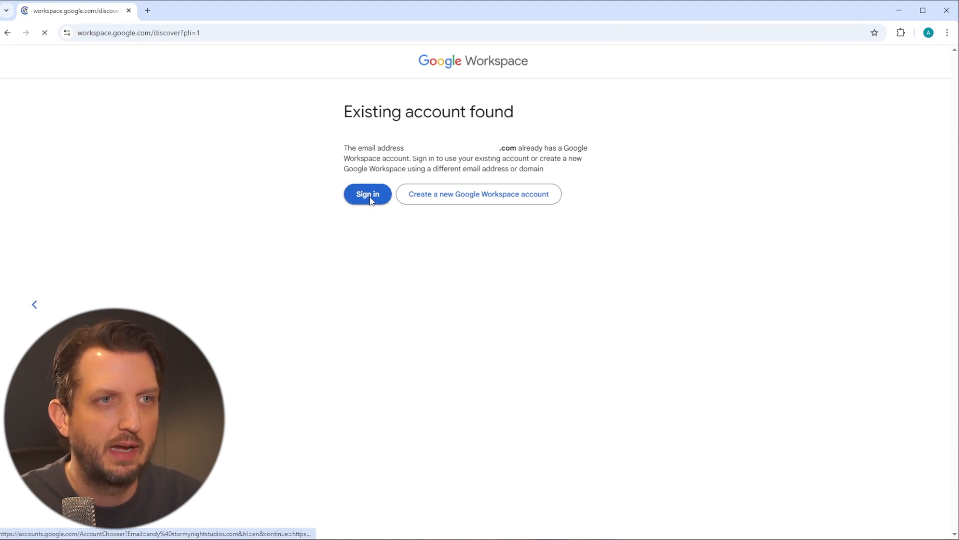
pyautogui.click(367, 194)
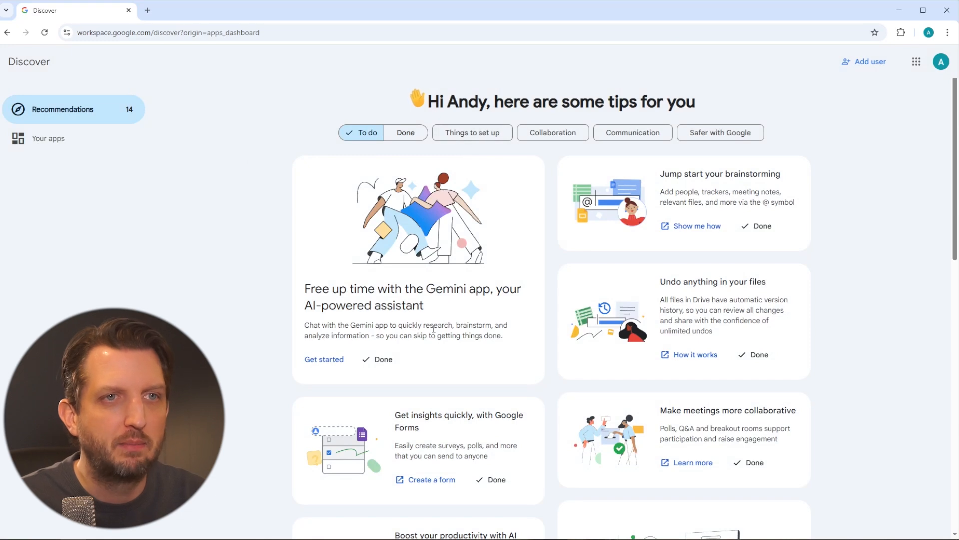
pyautogui.scroll(-3)
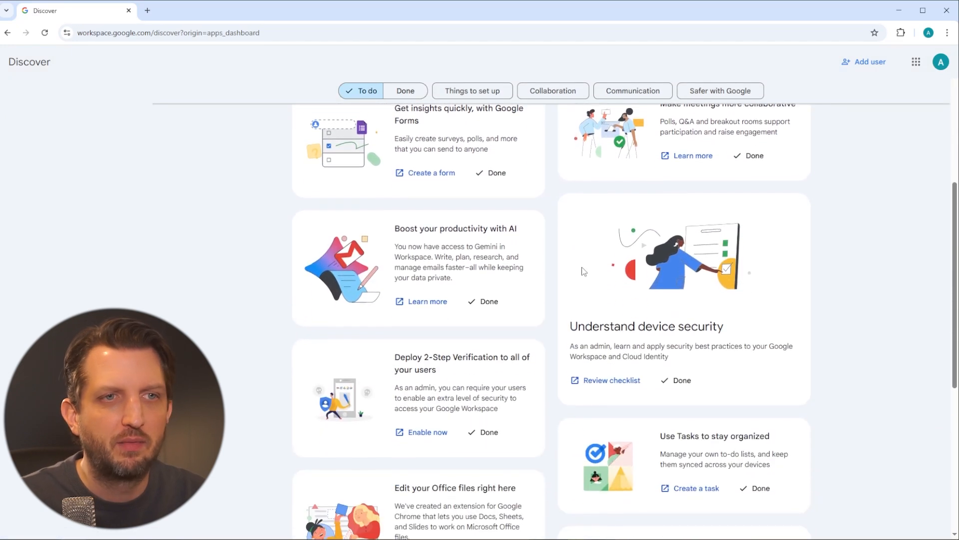
pyautogui.scroll(-3)
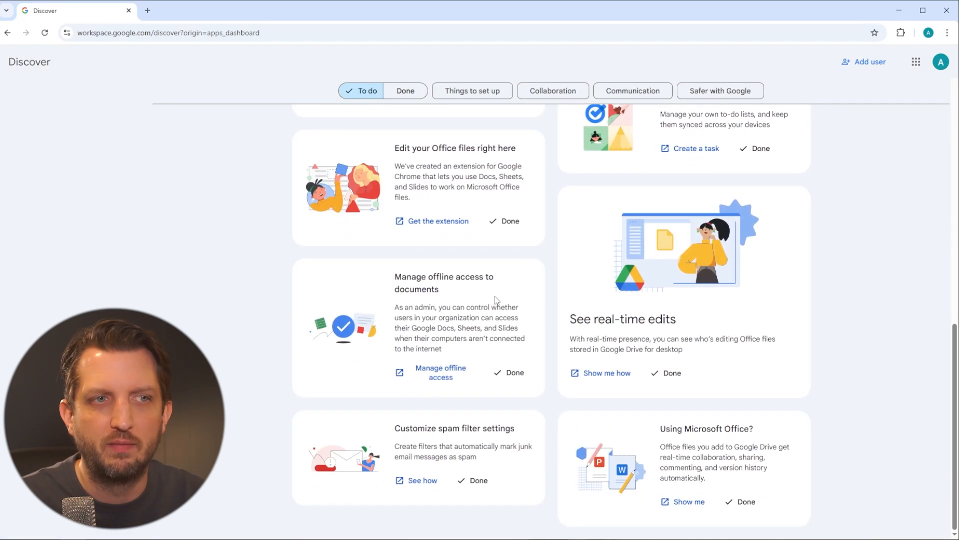
pyautogui.scroll(3)
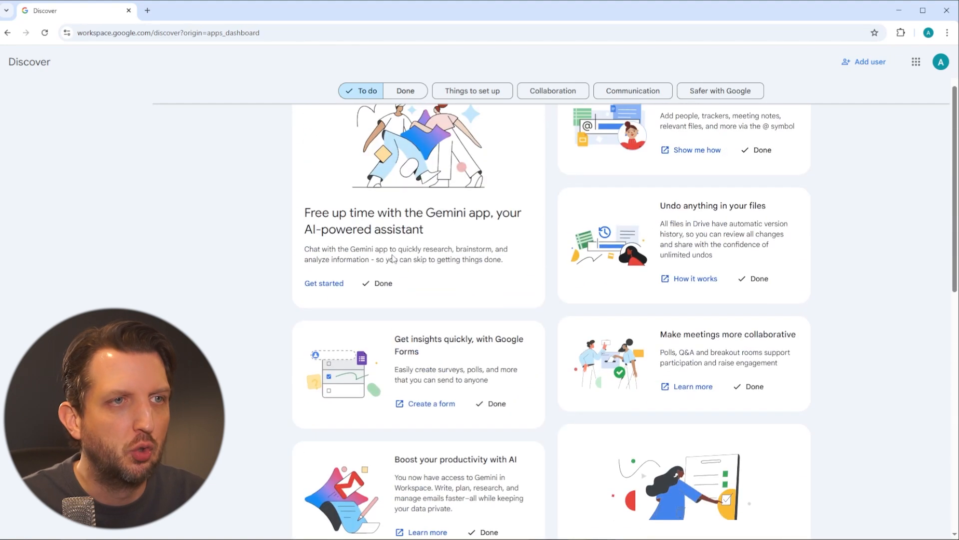
# Step: Show the Your apps dashboard listing Calendar, Docs, Drive, Gmail and Sheets
pyautogui.click(48, 139)
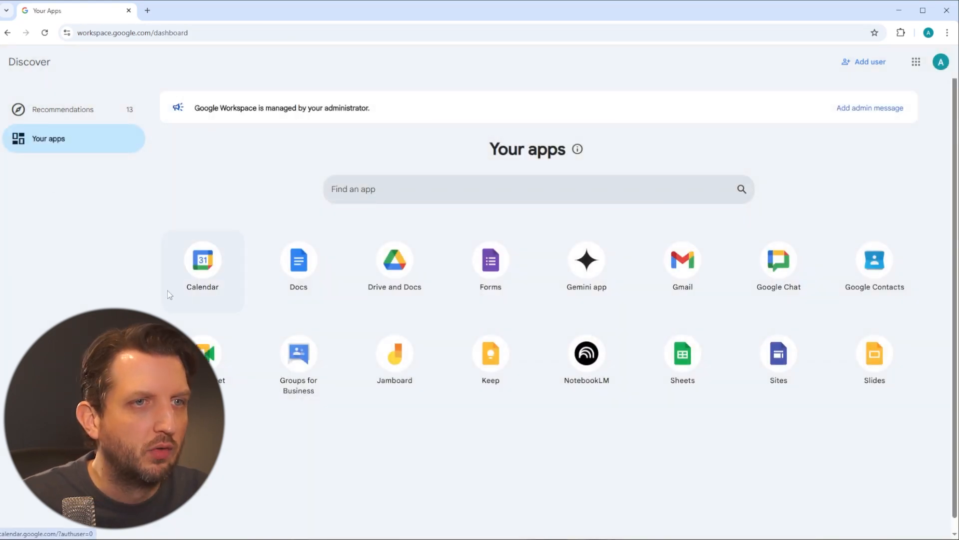
pyautogui.moveTo(443, 424)
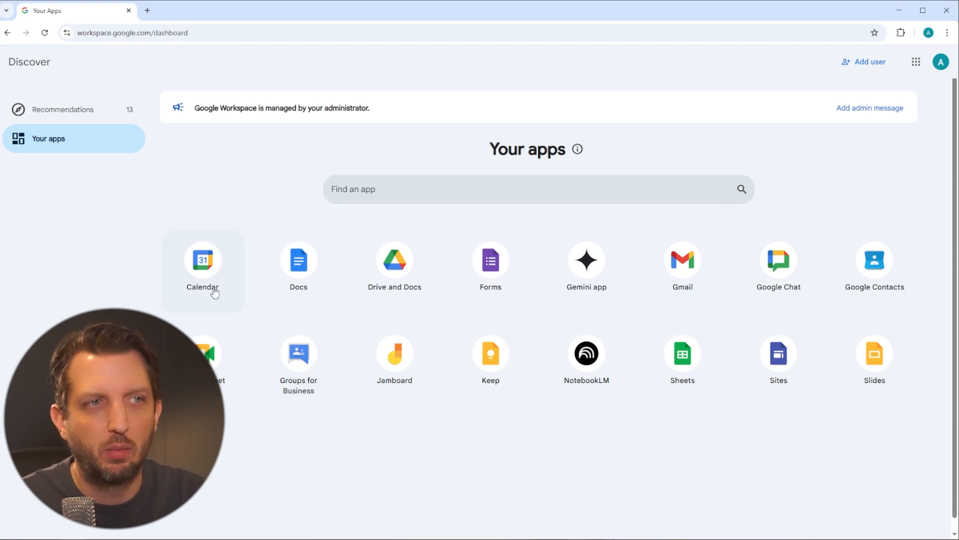
pyautogui.moveTo(298, 266)
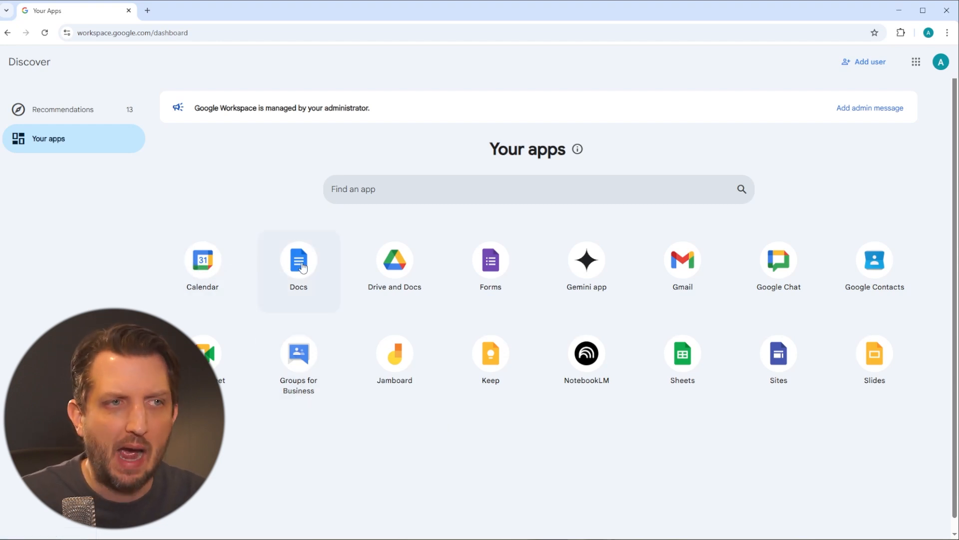
pyautogui.moveTo(298, 260)
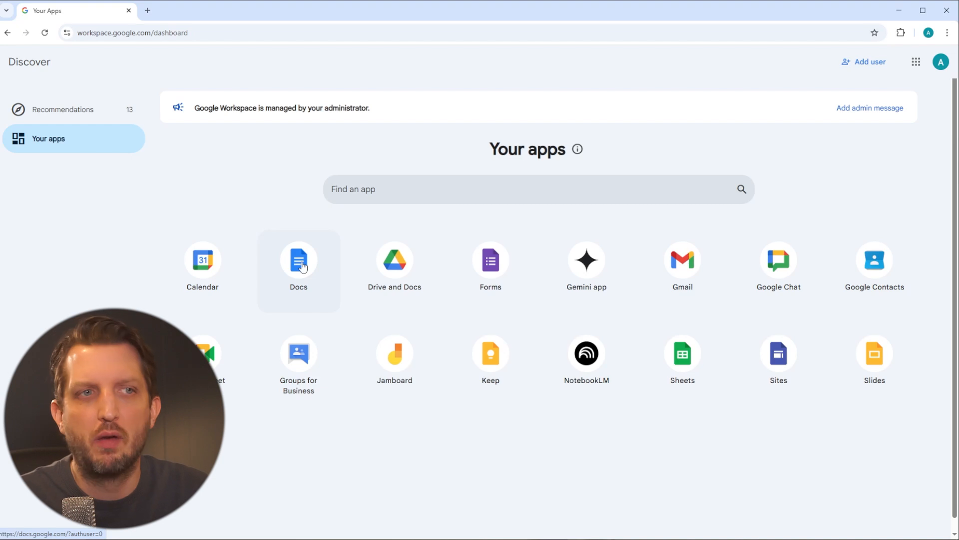
pyautogui.moveTo(395, 260)
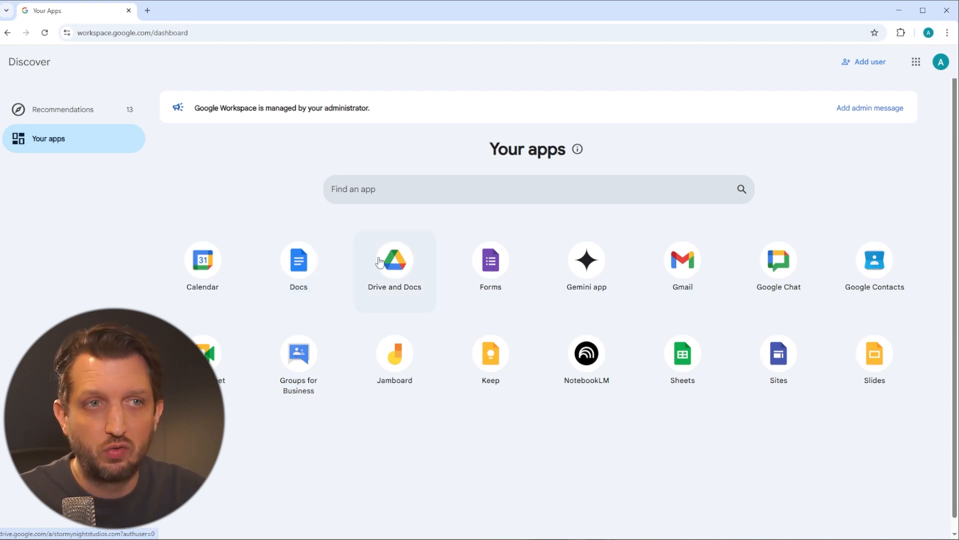
pyautogui.moveTo(618, 288)
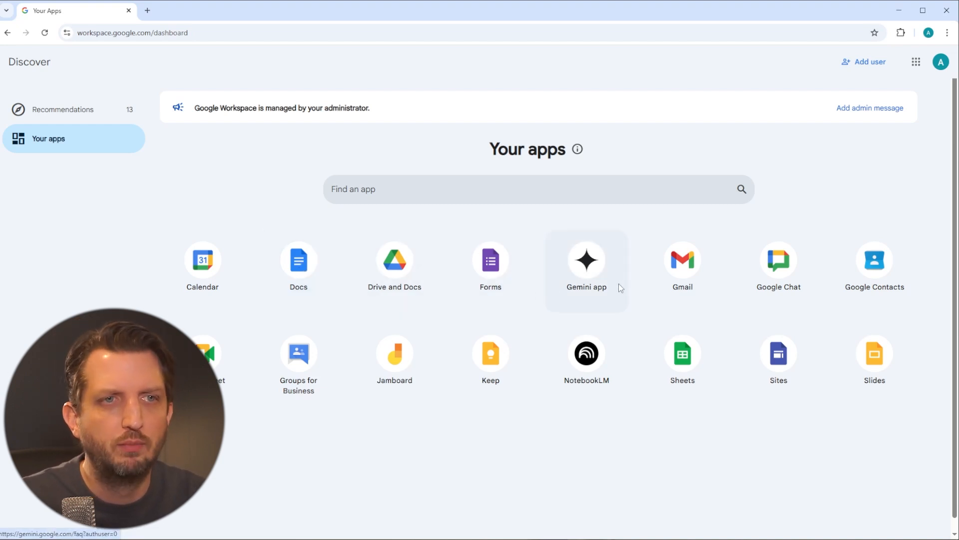
pyautogui.moveTo(223, 395)
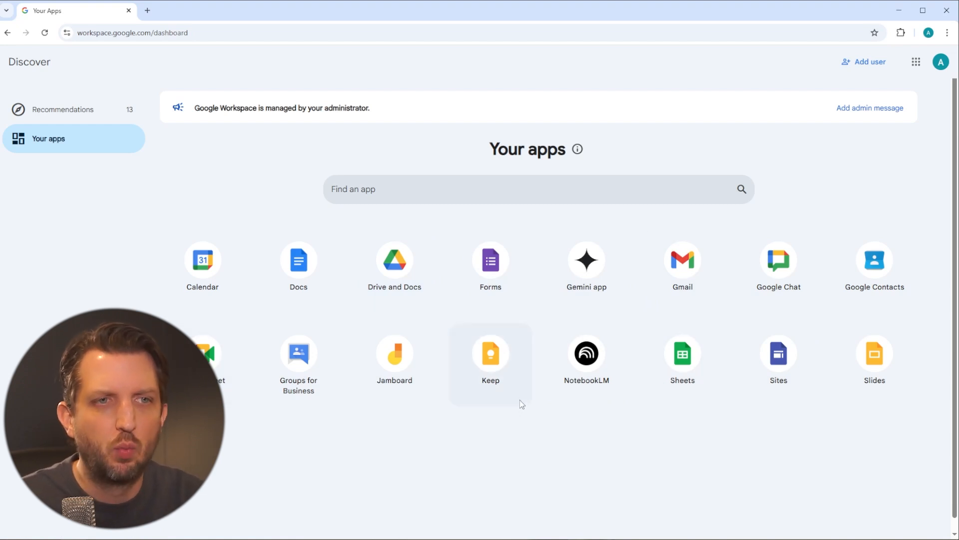
pyautogui.moveTo(369, 416)
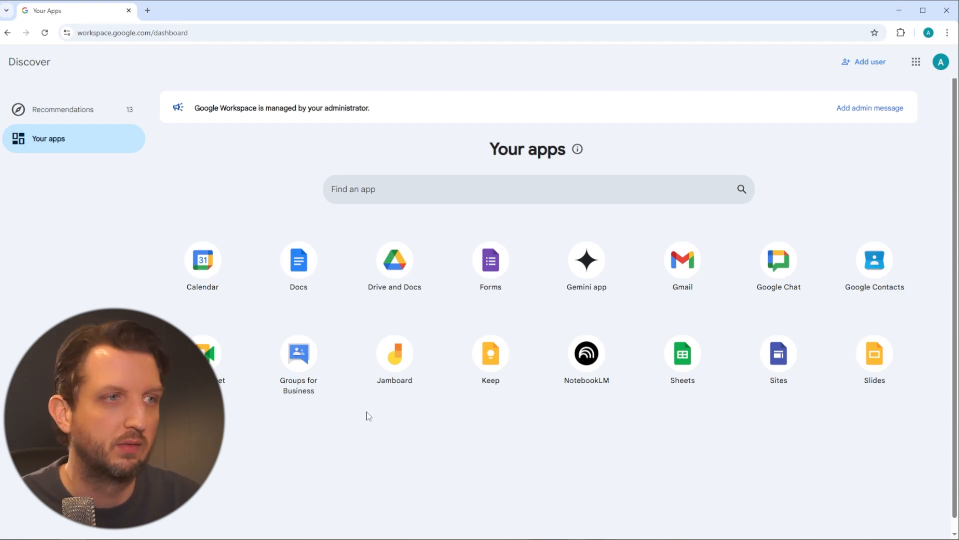
pyautogui.moveTo(708, 86)
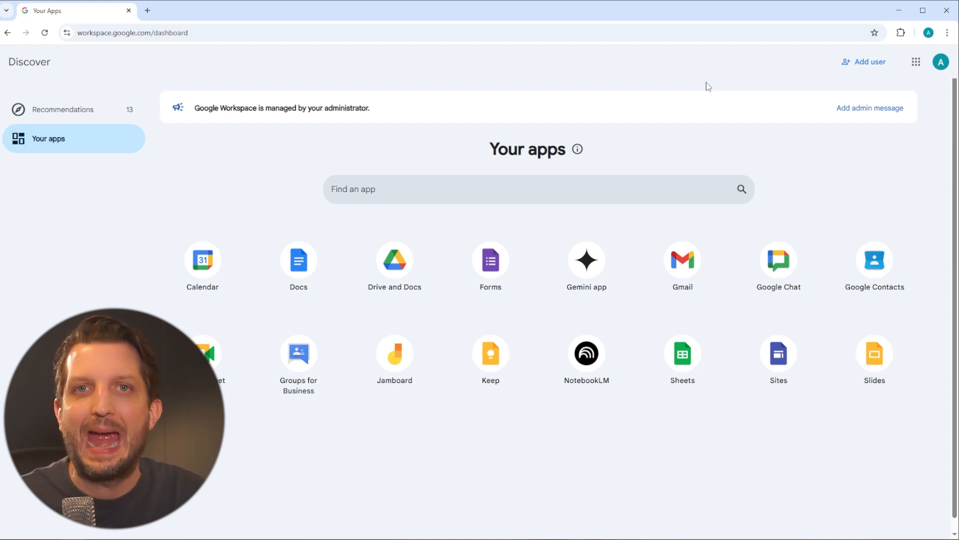
pyautogui.moveTo(917, 61)
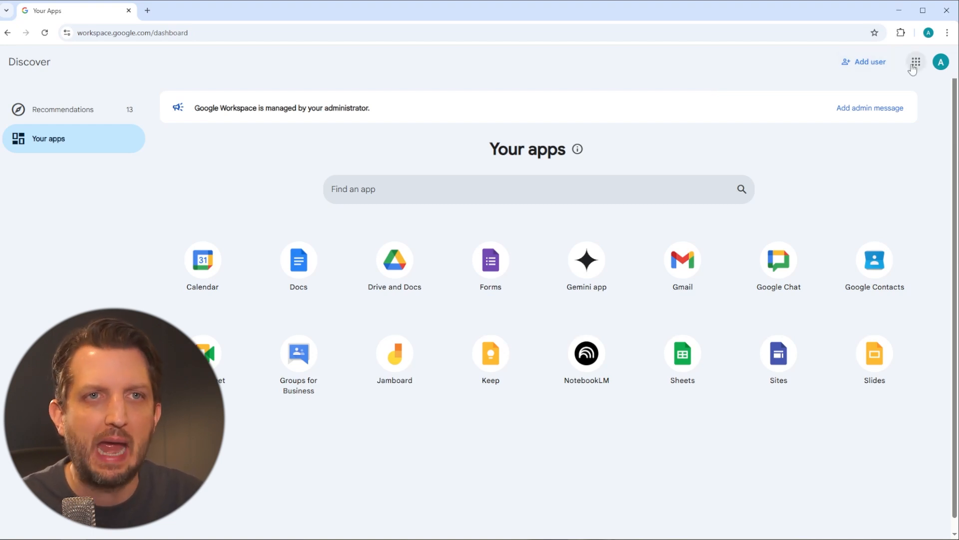
# Step: Reach the Admin console Users list showing the organisation's three active accounts
pyautogui.click(916, 61)
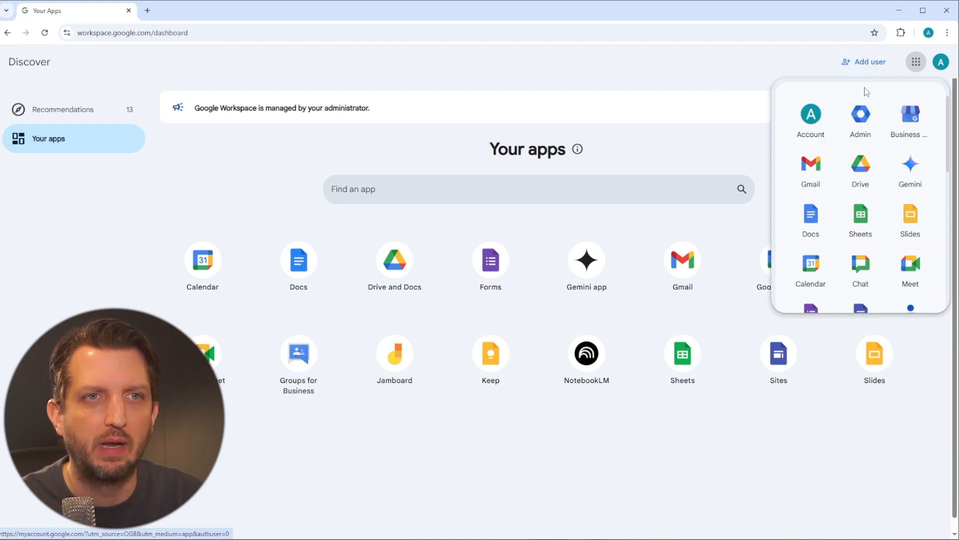
pyautogui.moveTo(917, 61)
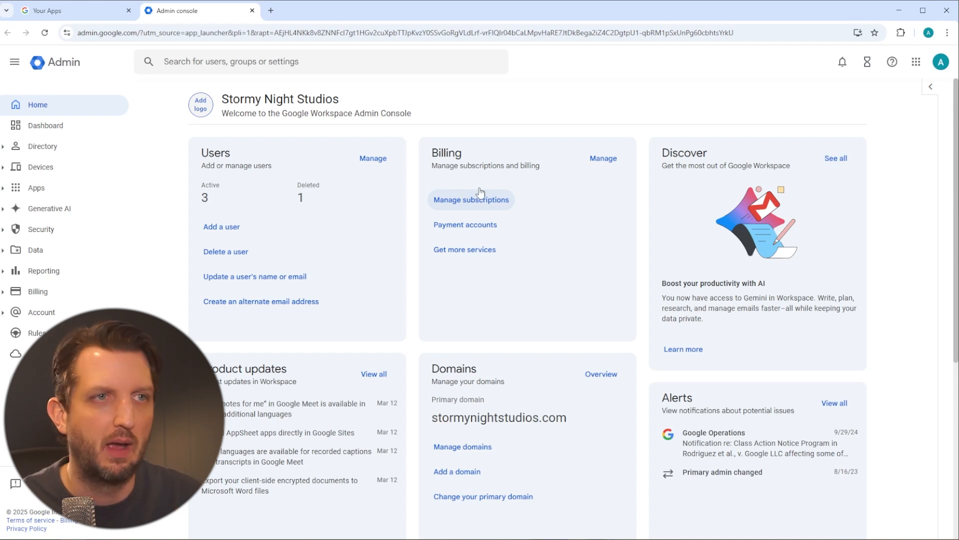
pyautogui.moveTo(217, 156)
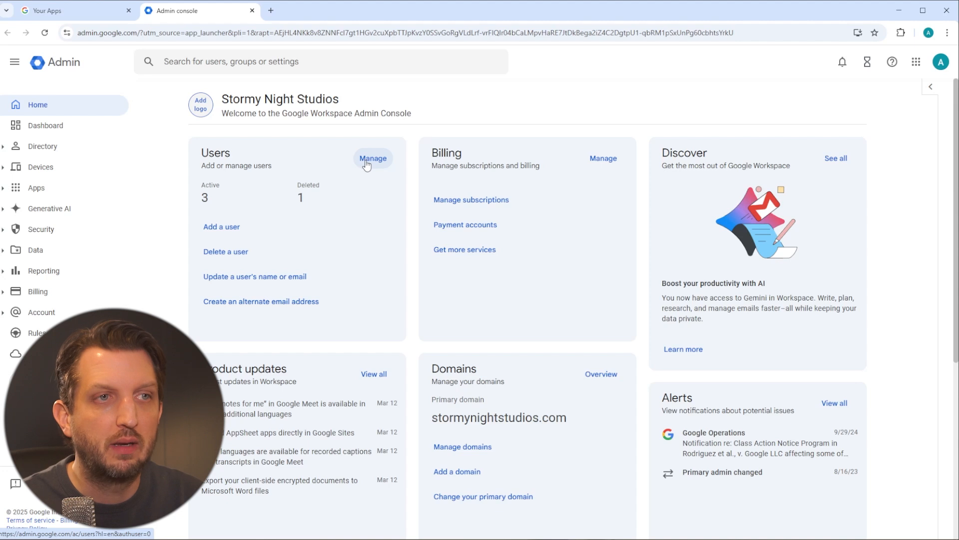
pyautogui.click(373, 158)
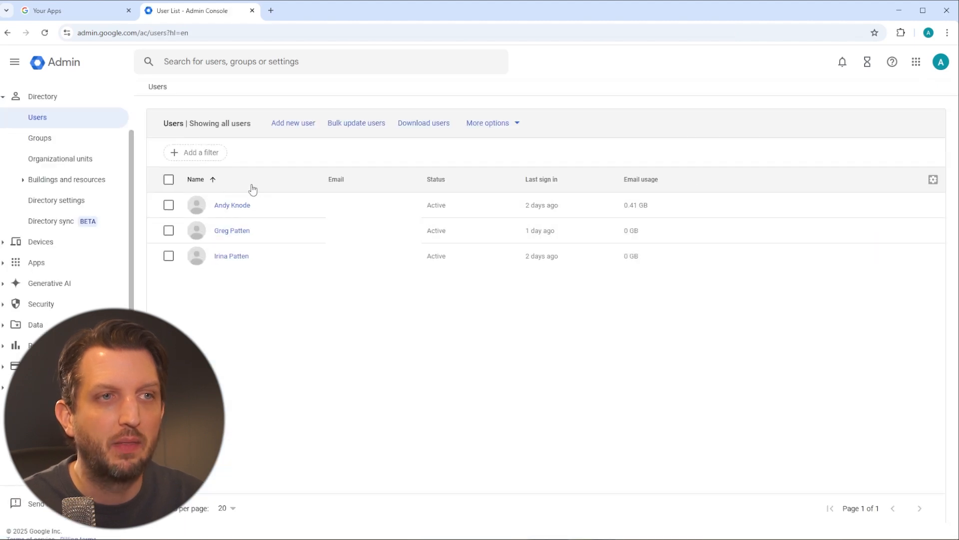
pyautogui.moveTo(299, 199)
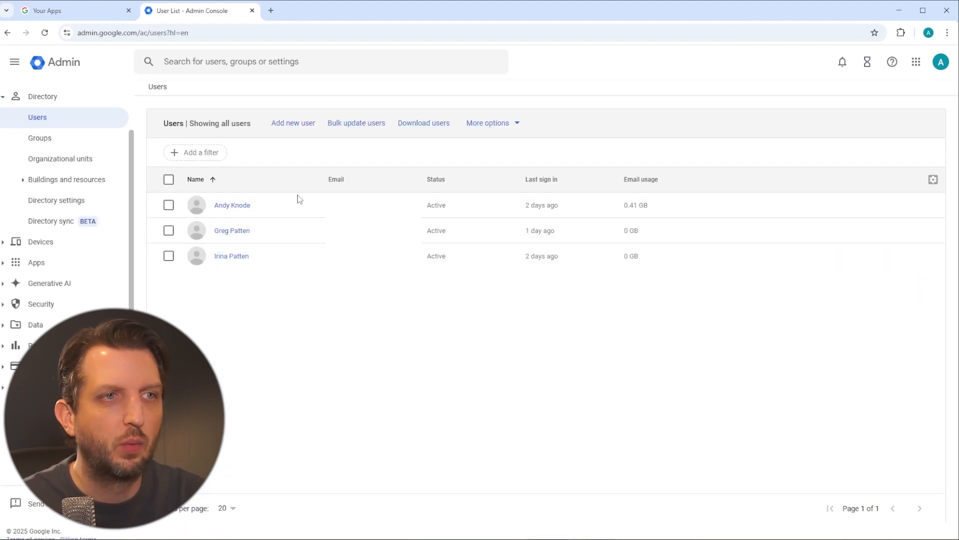
pyautogui.moveTo(323, 309)
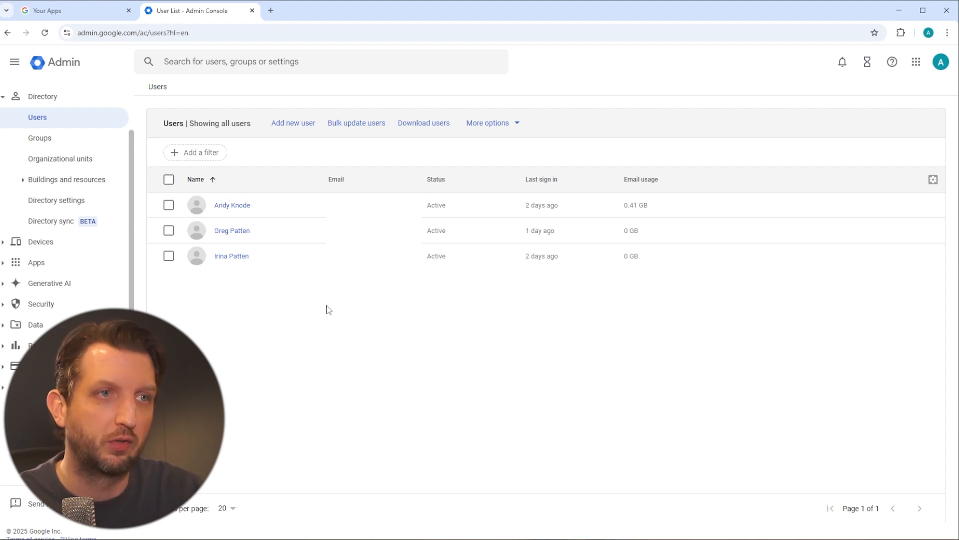
pyautogui.moveTo(312, 283)
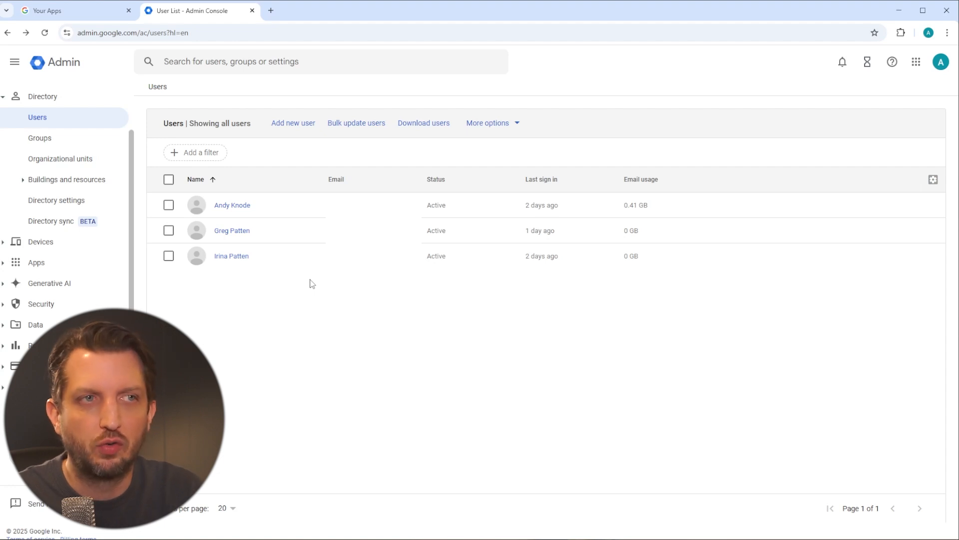
pyautogui.moveTo(293, 123)
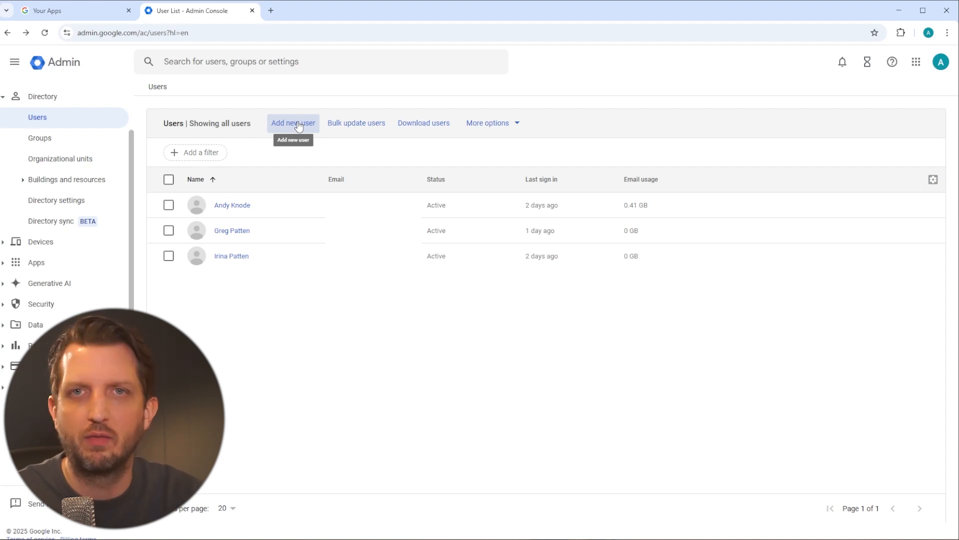
pyautogui.moveTo(288, 255)
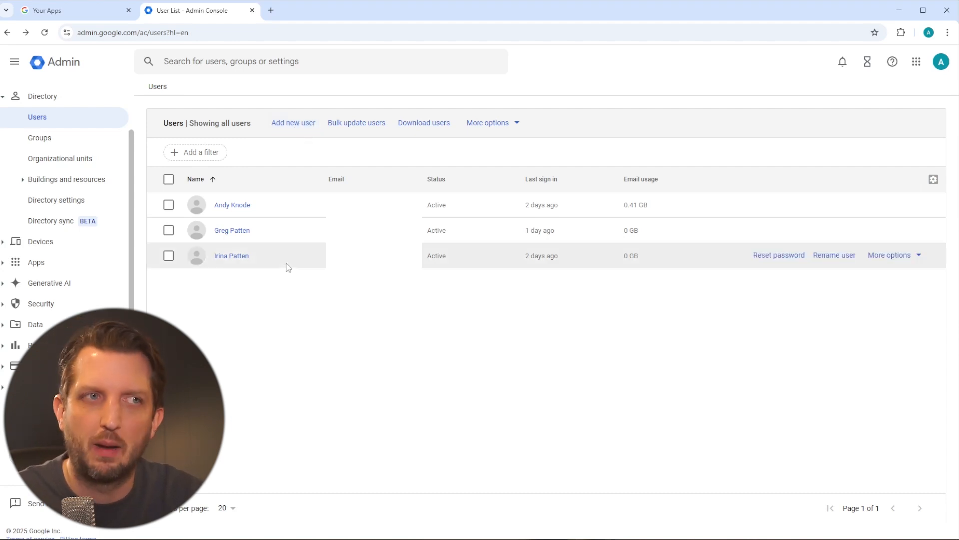
pyautogui.moveTo(689, 194)
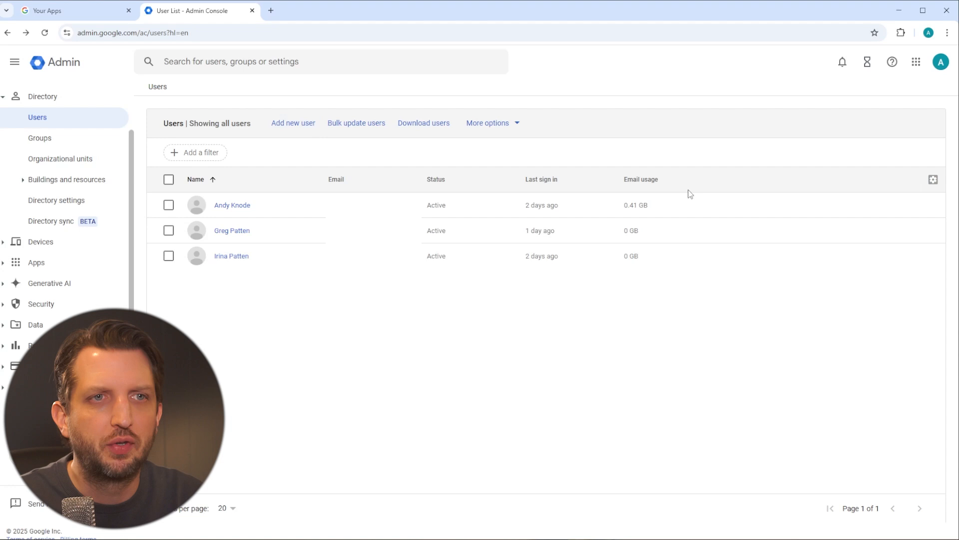
pyautogui.moveTo(778, 230)
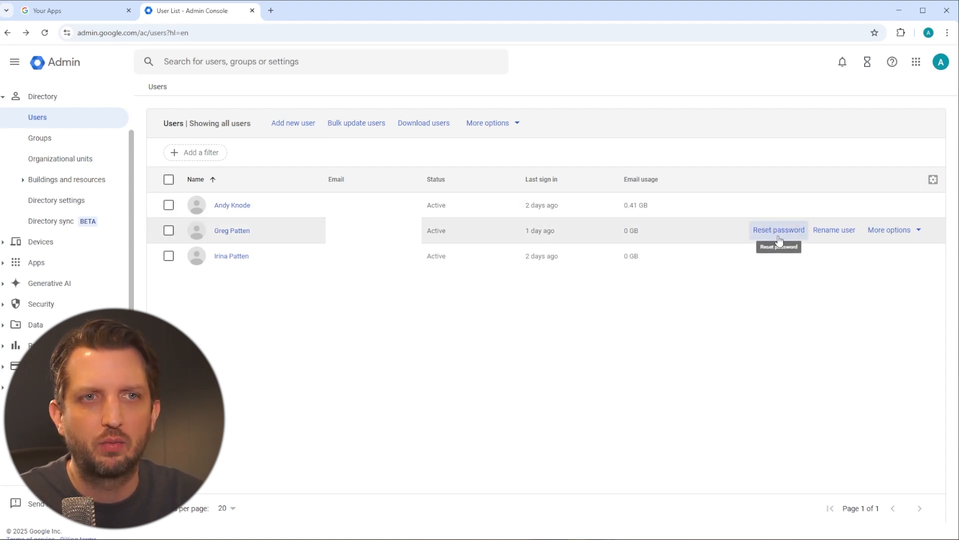
pyautogui.moveTo(834, 233)
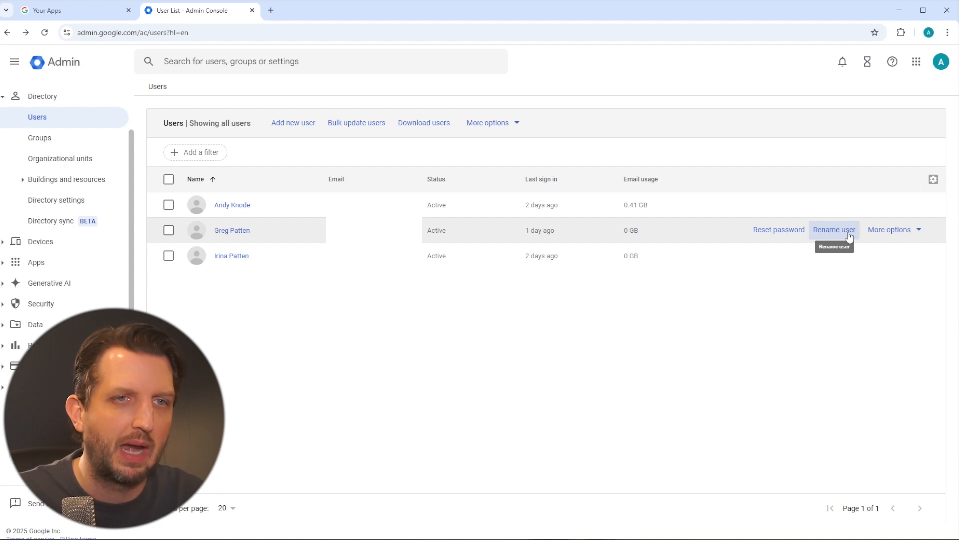
pyautogui.moveTo(393, 289)
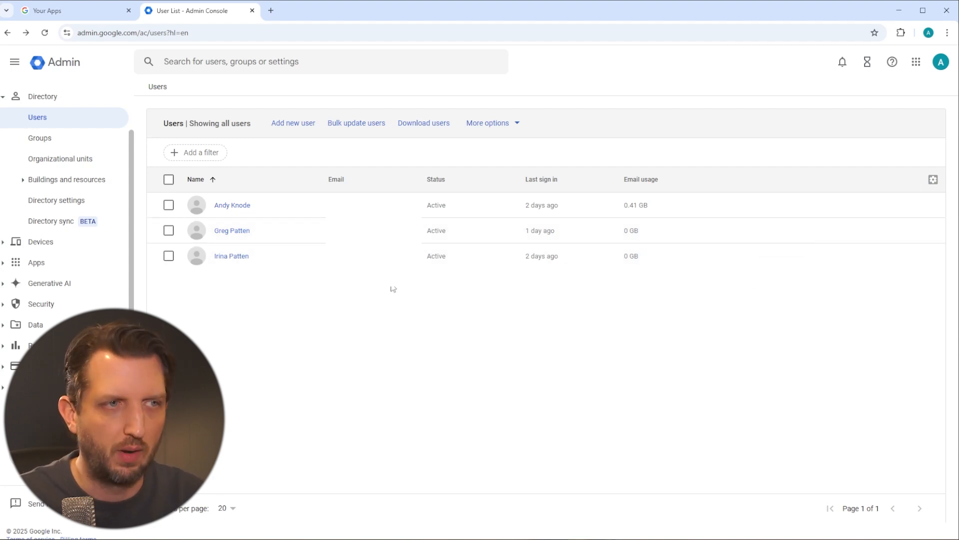
pyautogui.moveTo(42, 97)
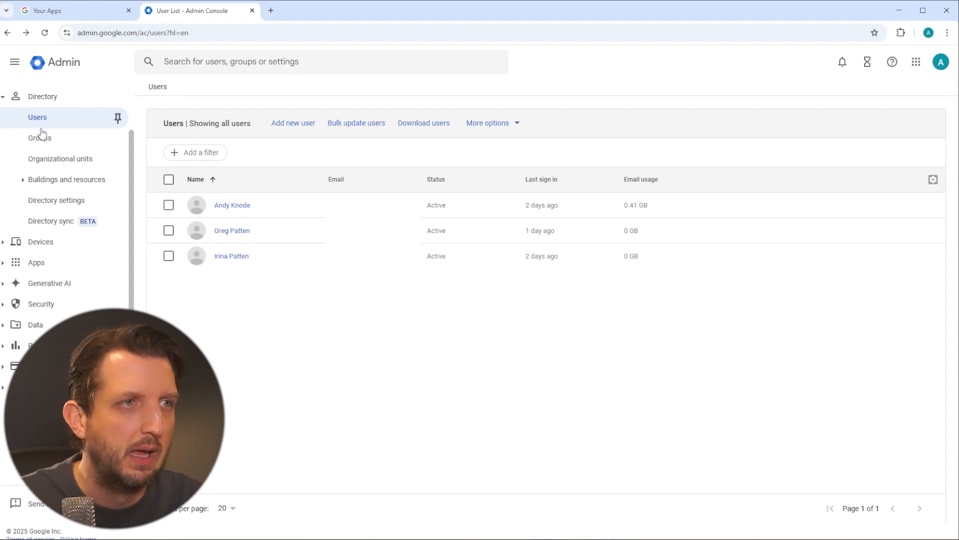
pyautogui.click(39, 138)
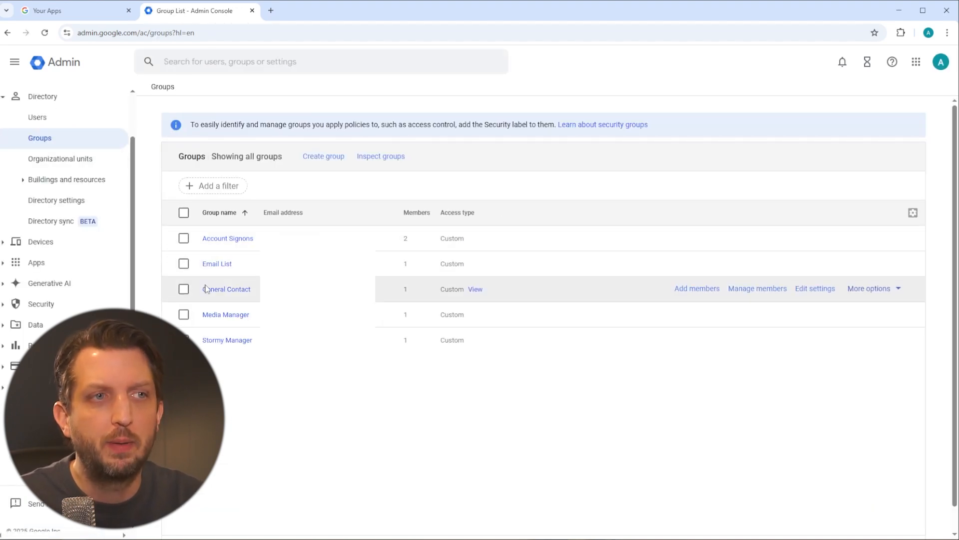
pyautogui.moveTo(227, 340)
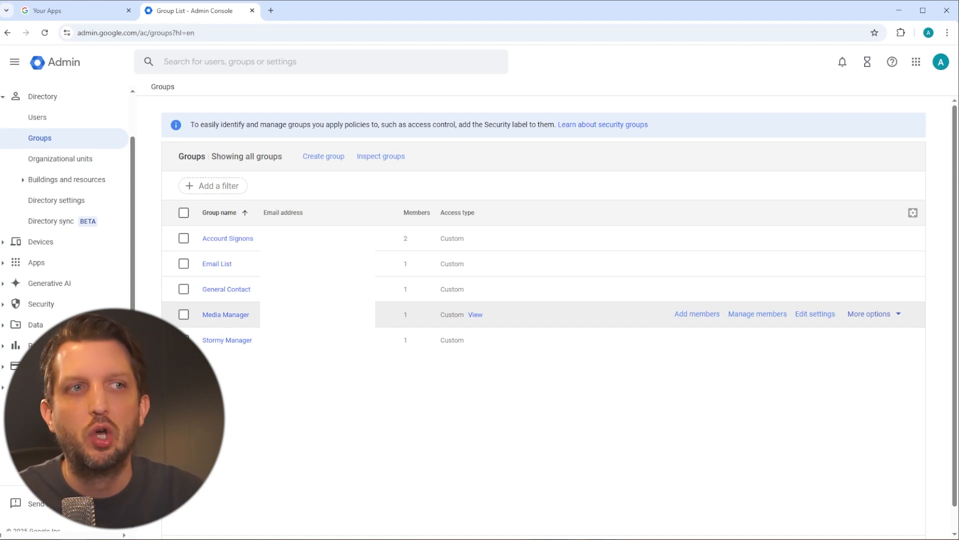
pyautogui.moveTo(226, 289)
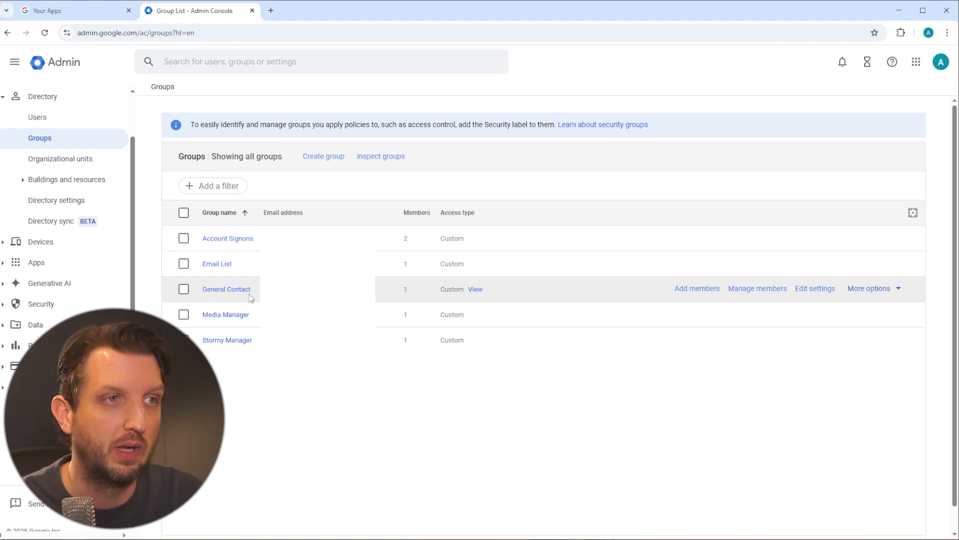
pyautogui.click(37, 117)
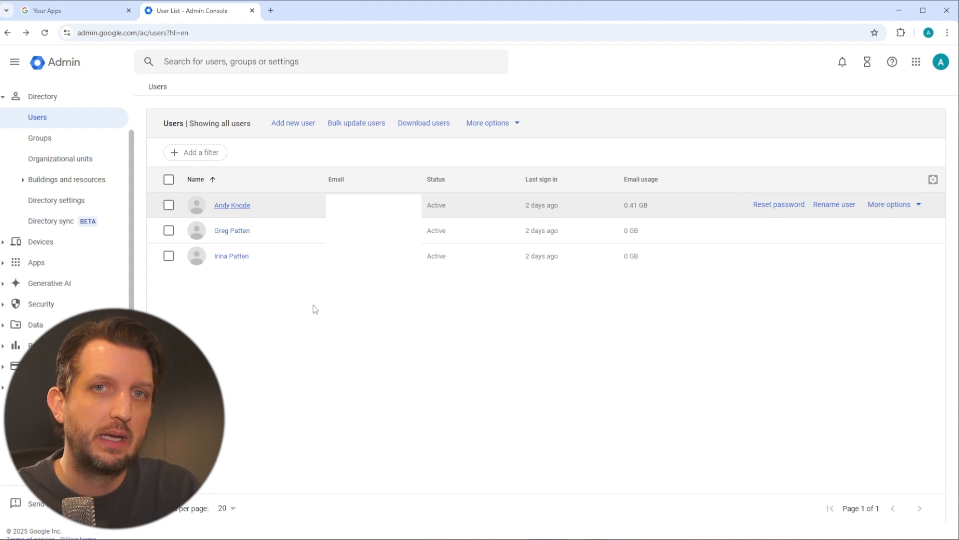
pyautogui.moveTo(244, 217)
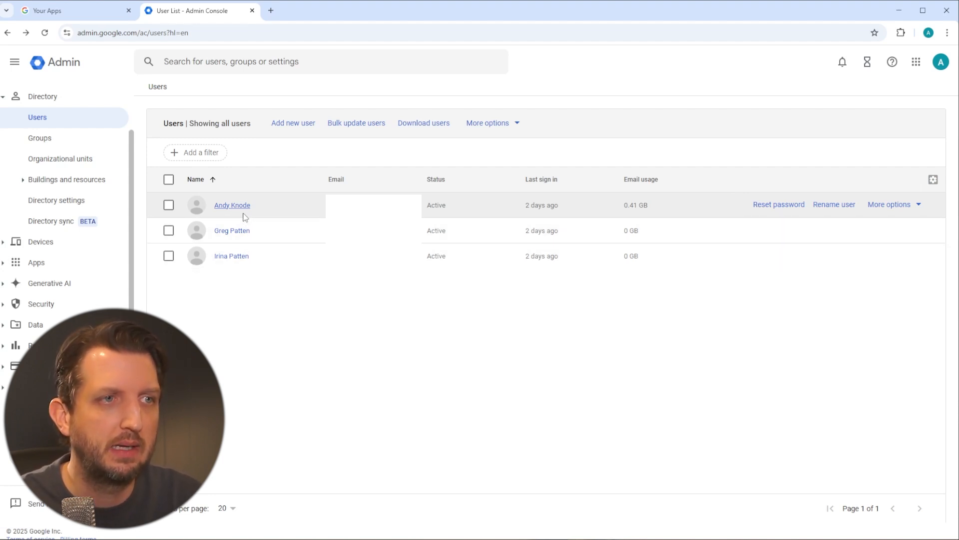
# Step: Review the first user's alternate email aliases in their account details
pyautogui.click(232, 205)
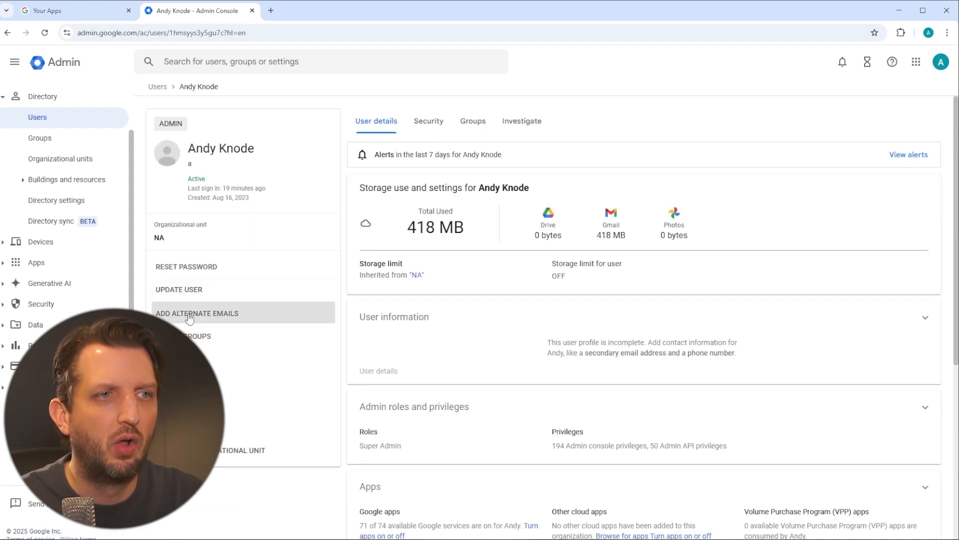
pyautogui.click(197, 313)
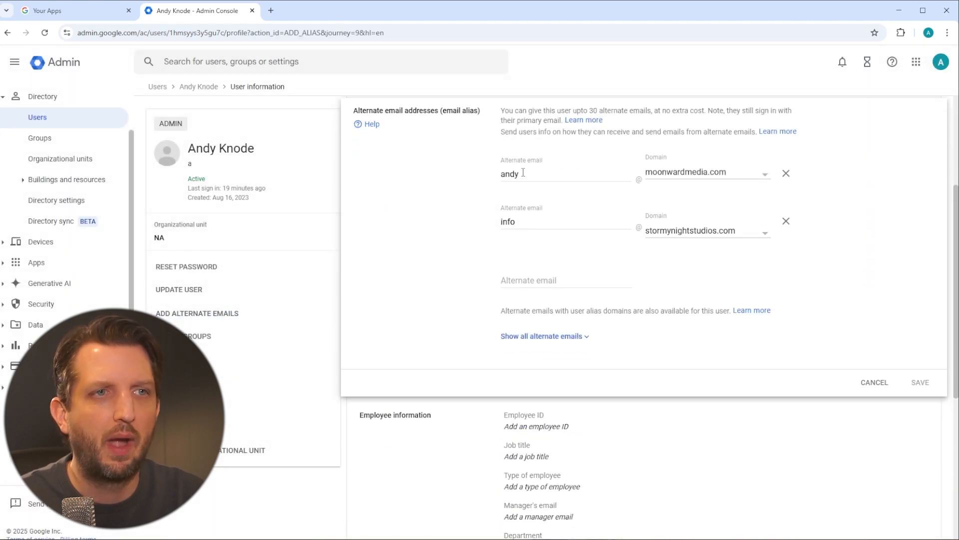
pyautogui.moveTo(501, 219)
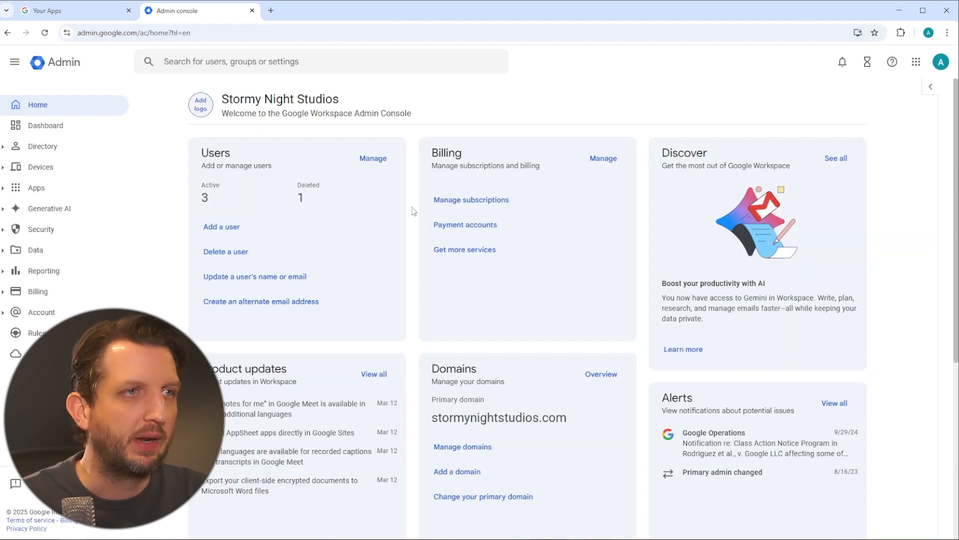
pyautogui.moveTo(542, 156)
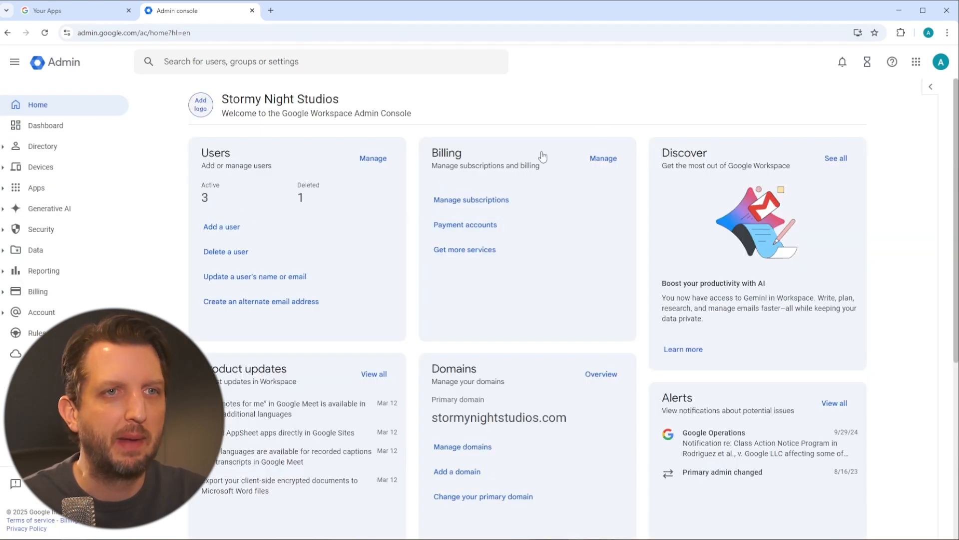
# Step: Expand the Security settings categories and bring up the Google apps launcher
pyautogui.scroll(-3)
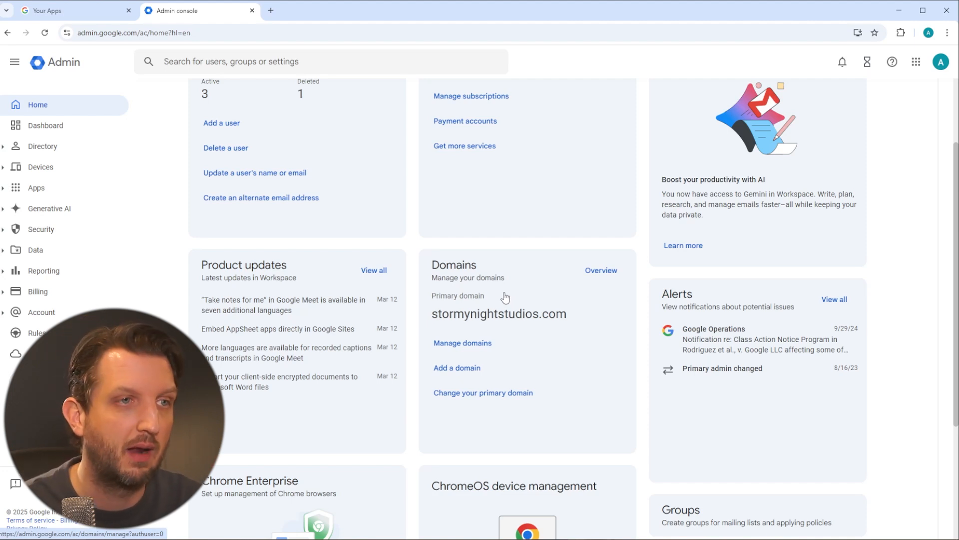
pyautogui.click(40, 229)
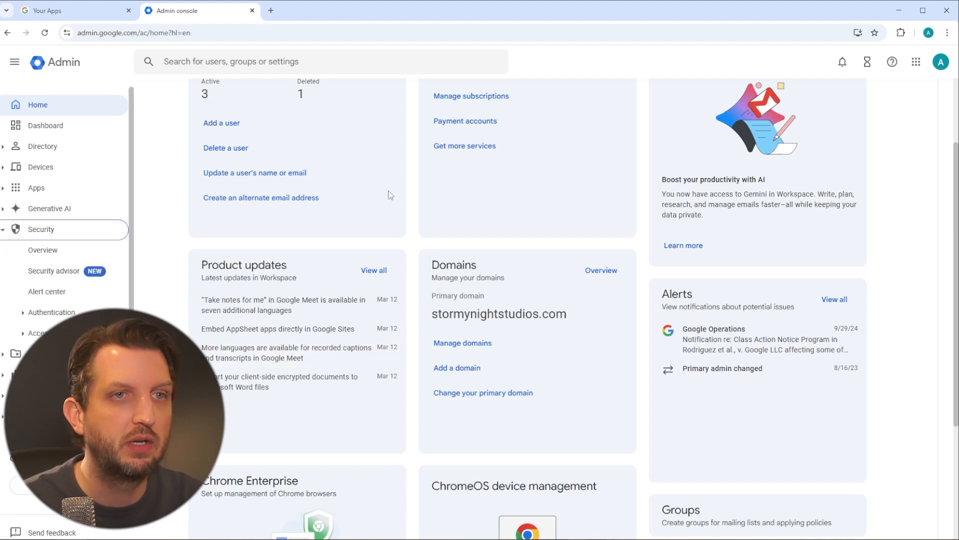
pyautogui.moveTo(495, 239)
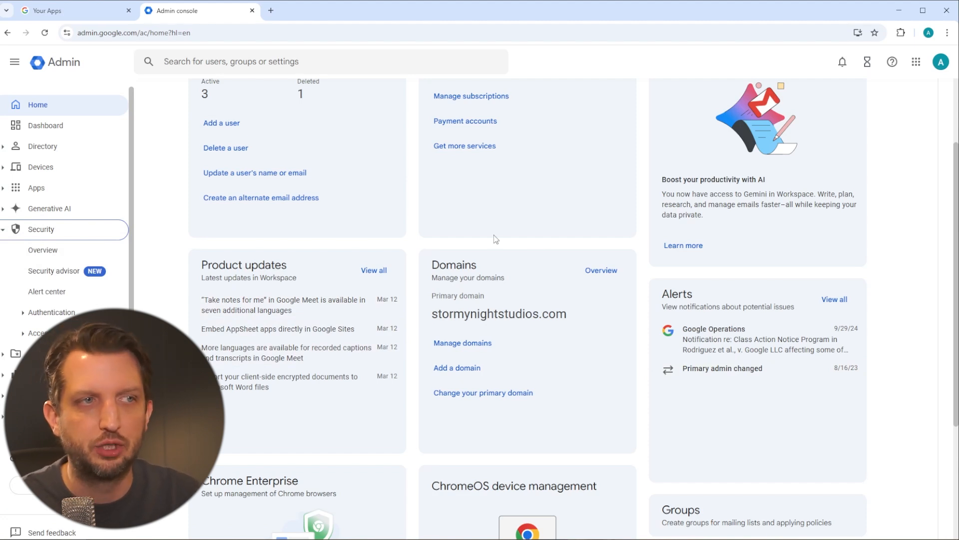
pyautogui.moveTo(481, 233)
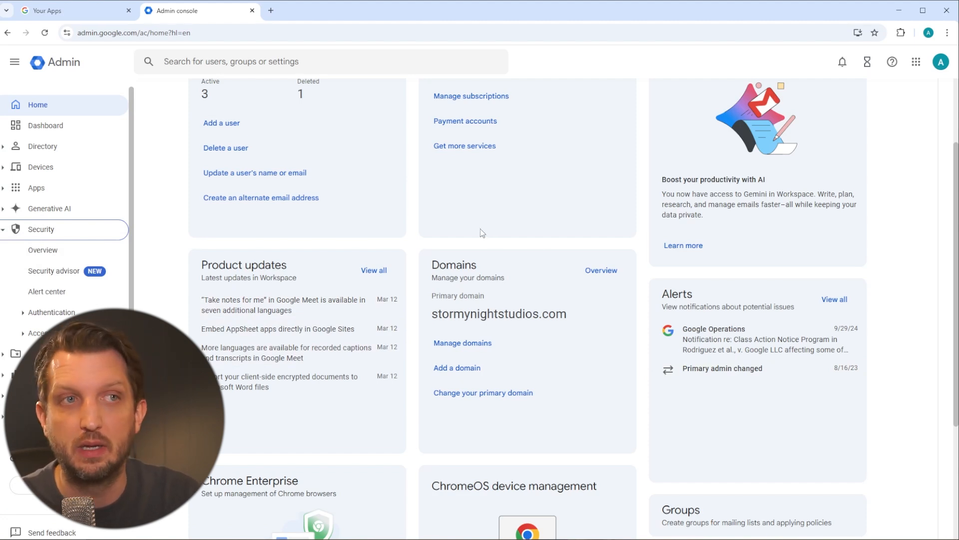
pyautogui.scroll(3)
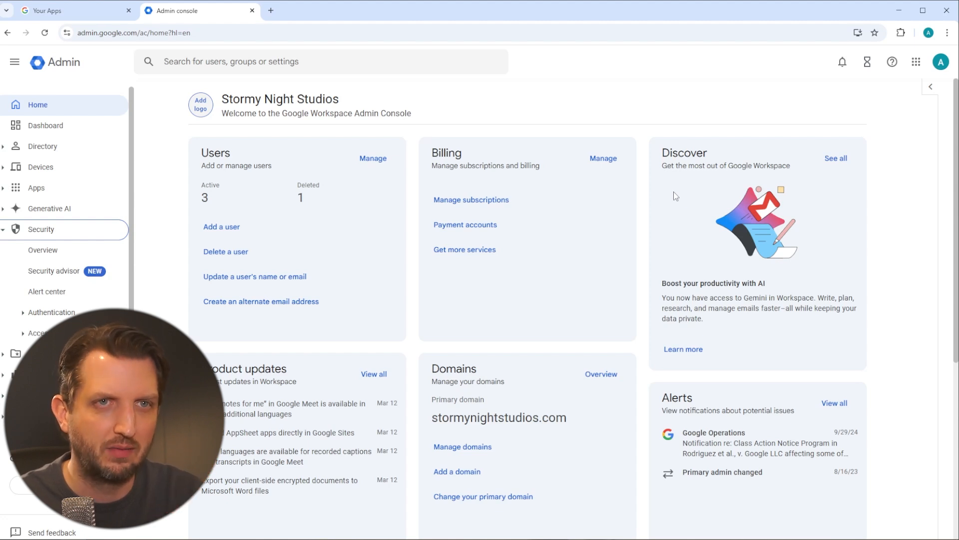
pyautogui.click(917, 62)
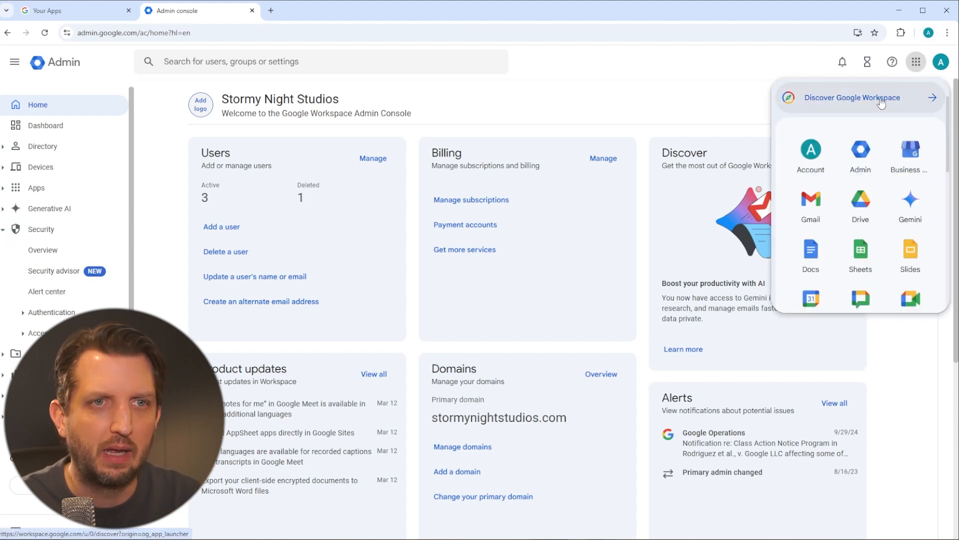
# Step: Launch Google Drive in a new tab from the apps launcher
pyautogui.click(860, 204)
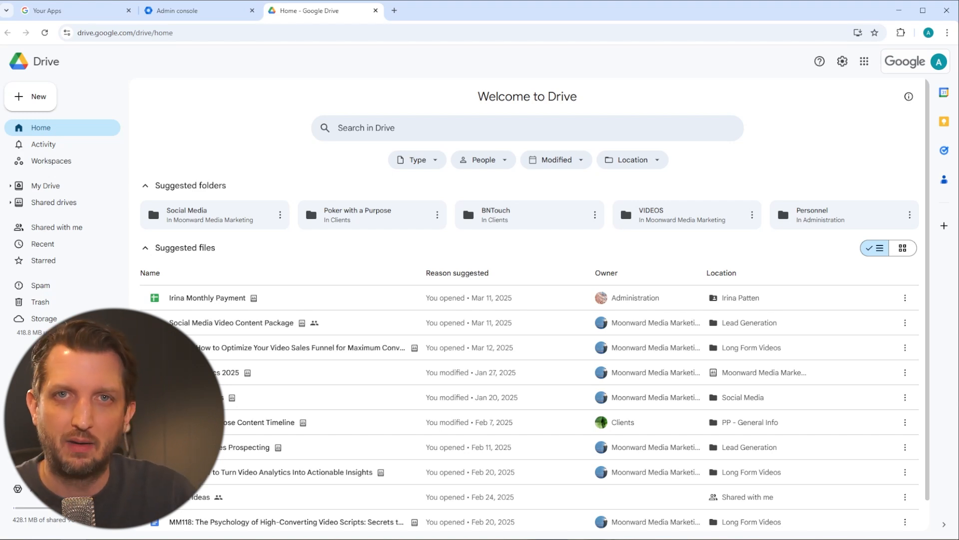
pyautogui.click(53, 202)
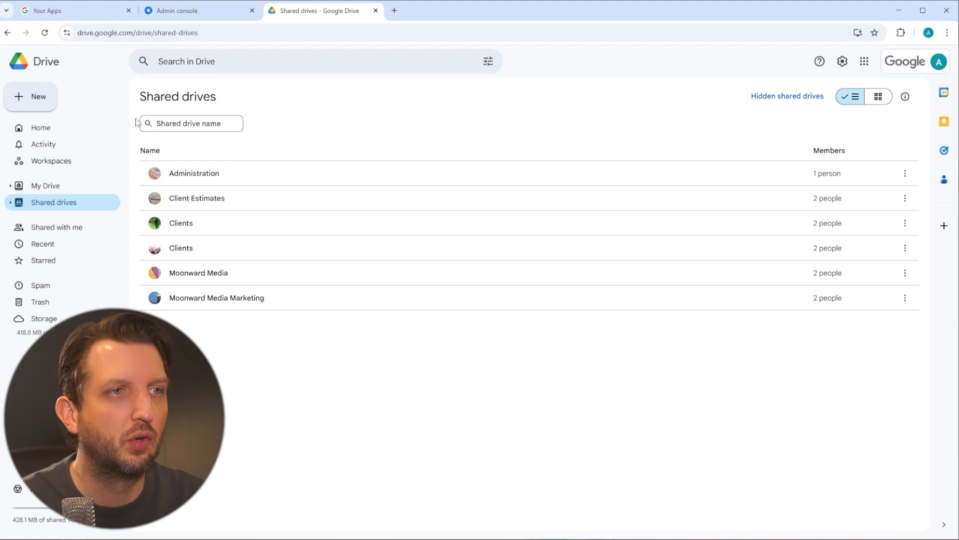
pyautogui.moveTo(246, 238)
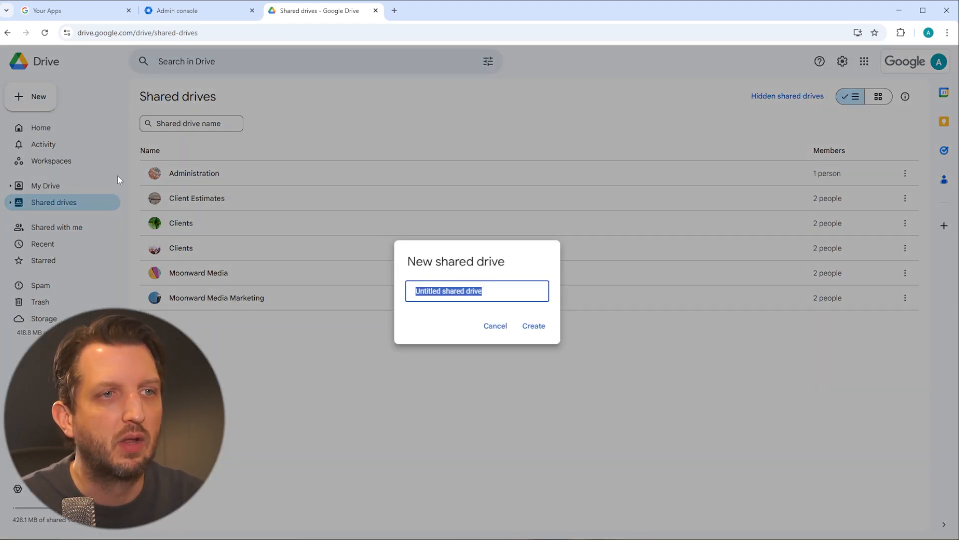
pyautogui.write('Test')
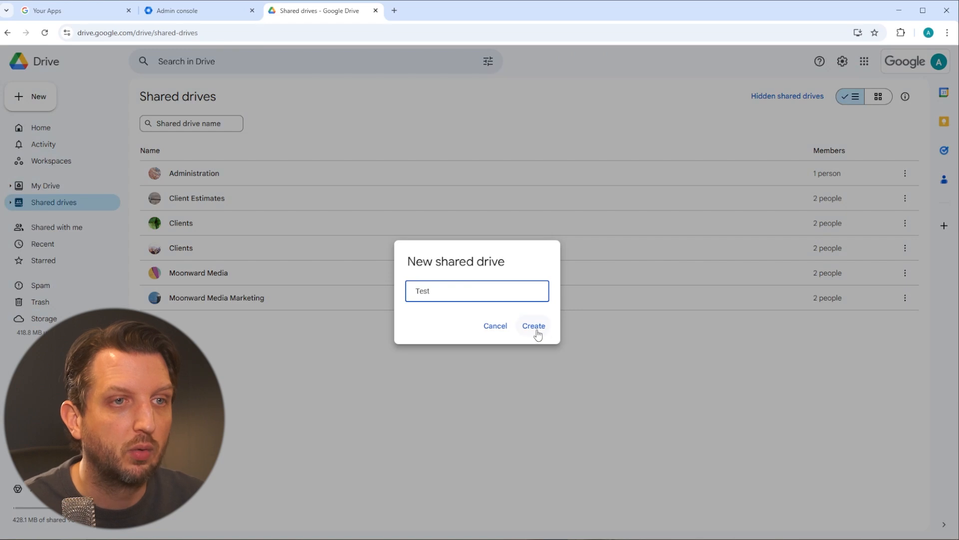
pyautogui.click(532, 326)
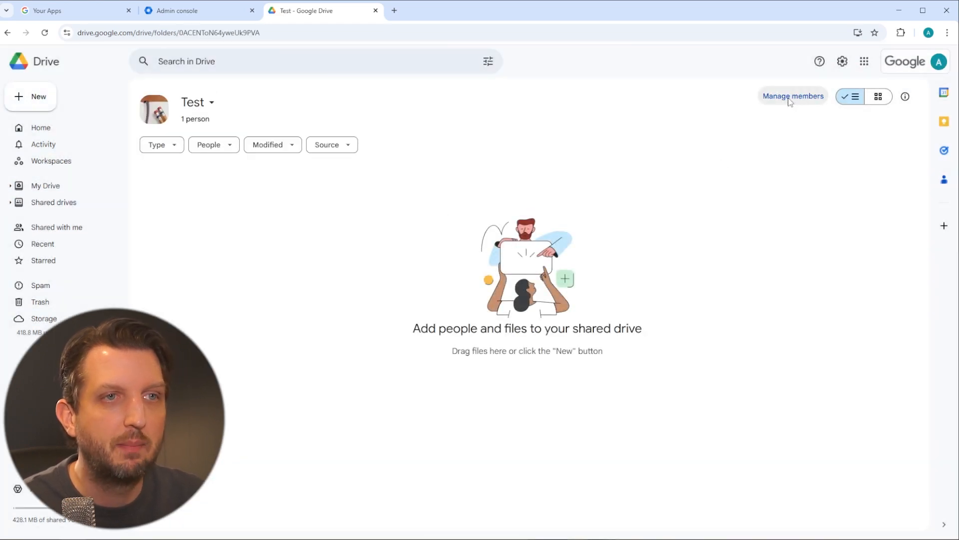
pyautogui.click(792, 96)
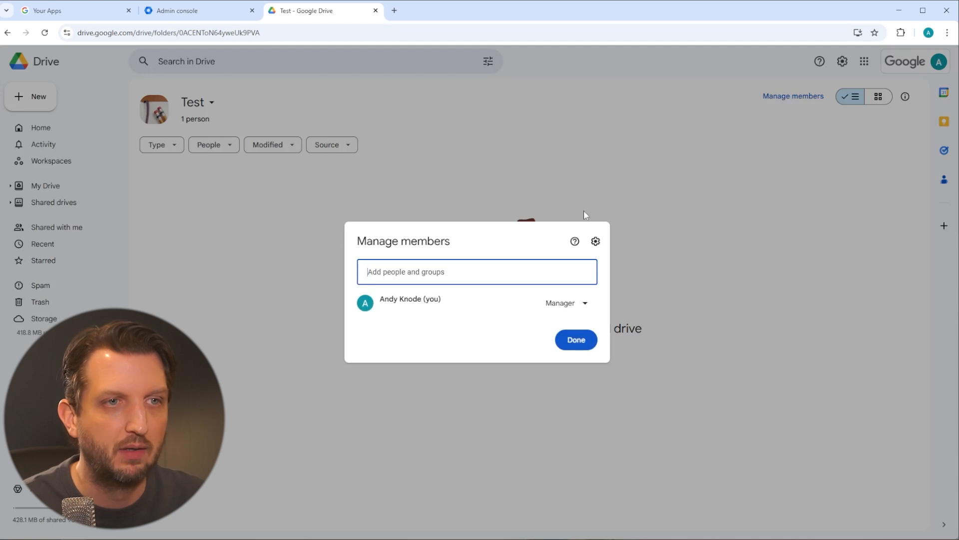
pyautogui.click(477, 271)
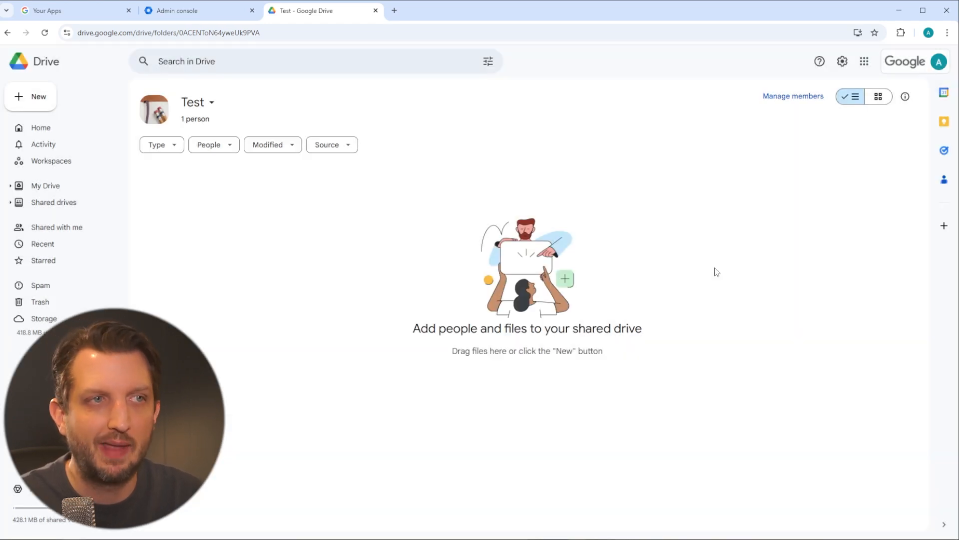
pyautogui.moveTo(705, 268)
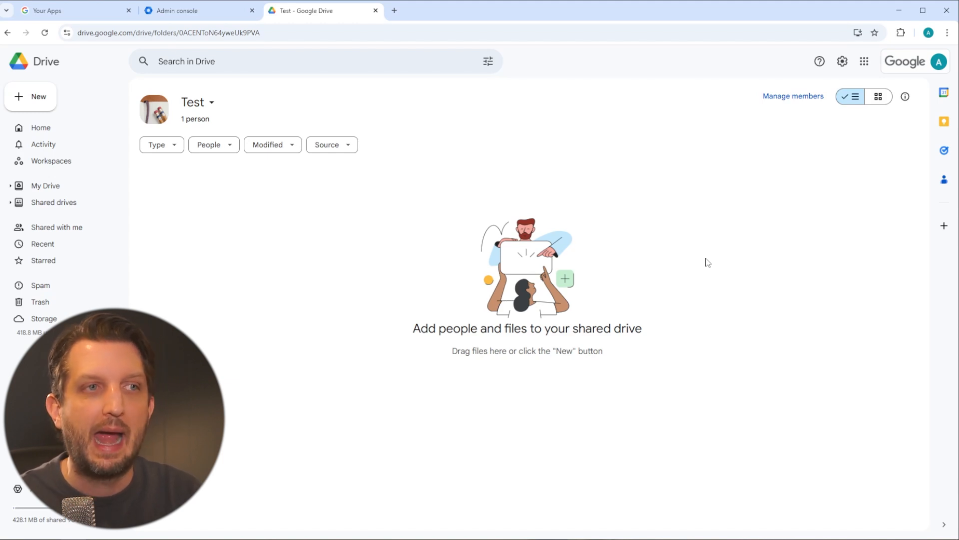
pyautogui.moveTo(569, 208)
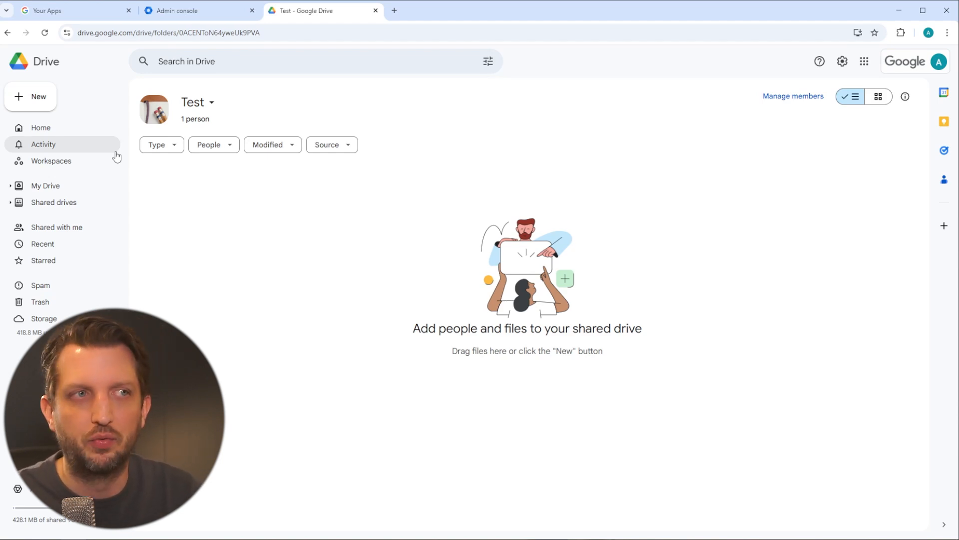
# Step: Create a new blank Google Docs document from the Drive home page
pyautogui.click(41, 127)
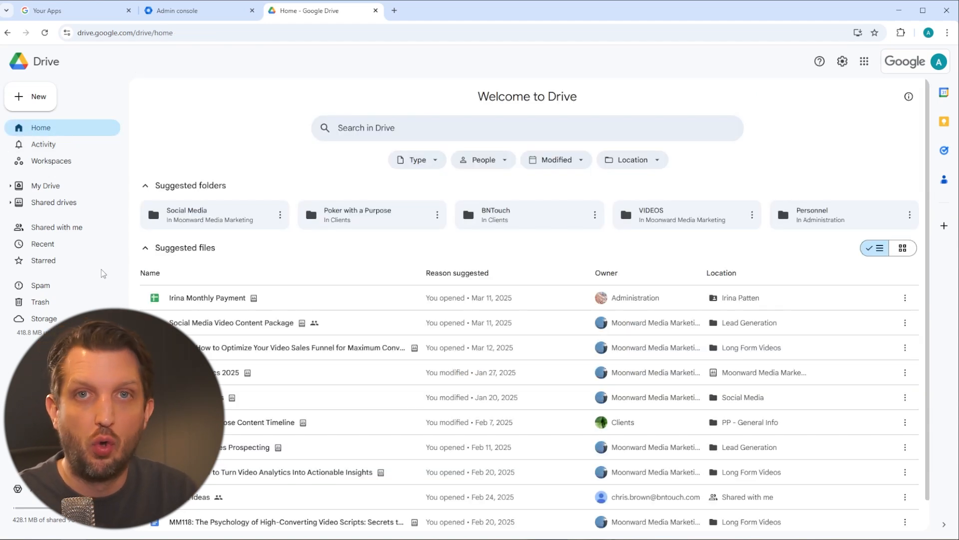
pyautogui.moveTo(30, 97)
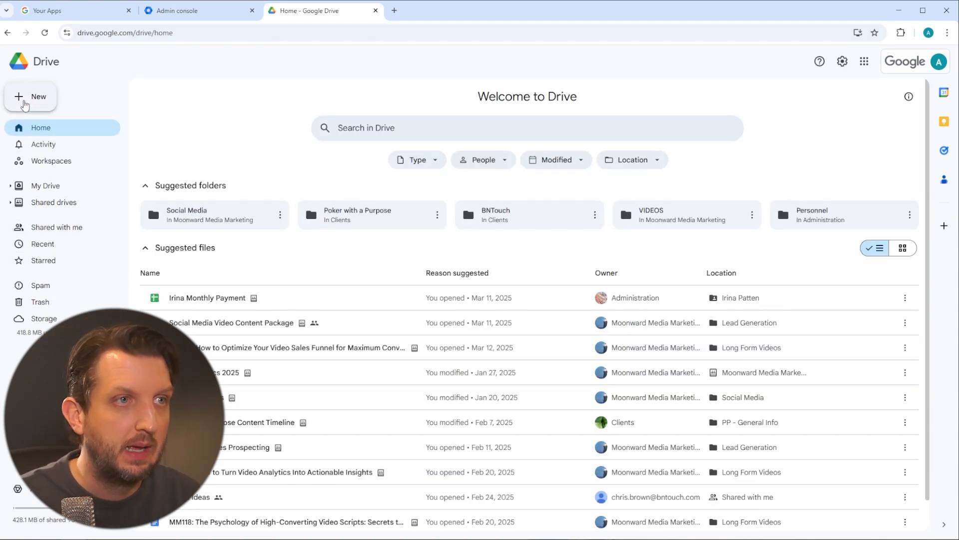
pyautogui.click(31, 97)
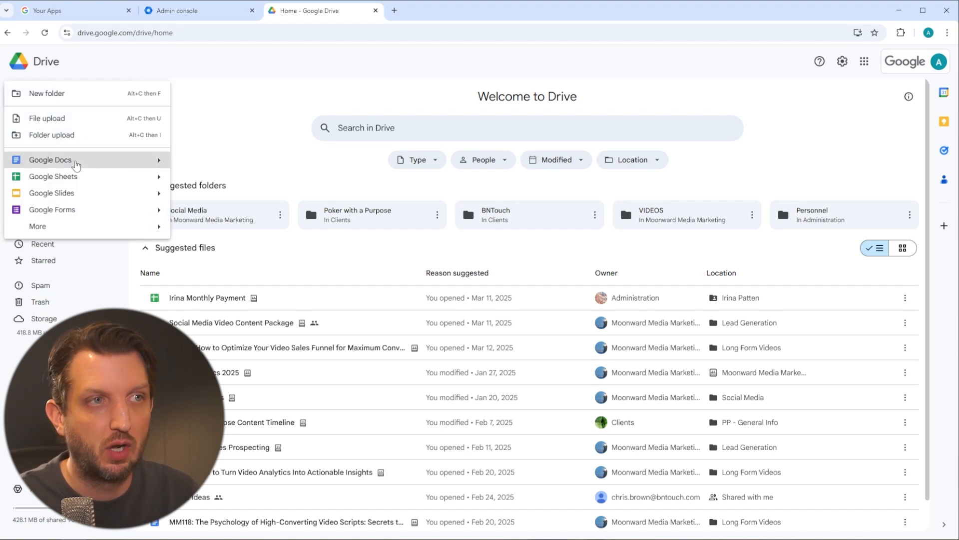
pyautogui.click(50, 160)
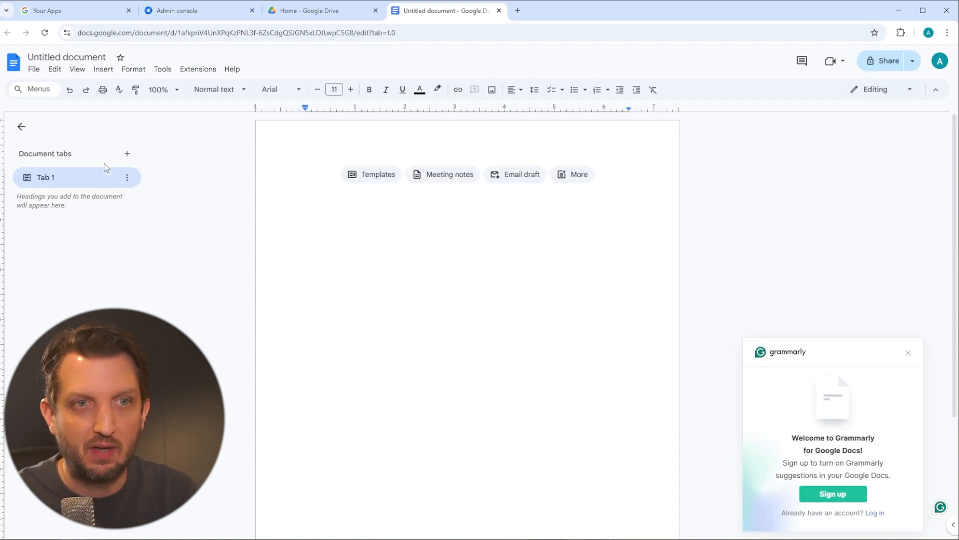
# Step: Rename the untitled document to 'Business Ideas'
pyautogui.click(908, 353)
pyautogui.write('Busine')
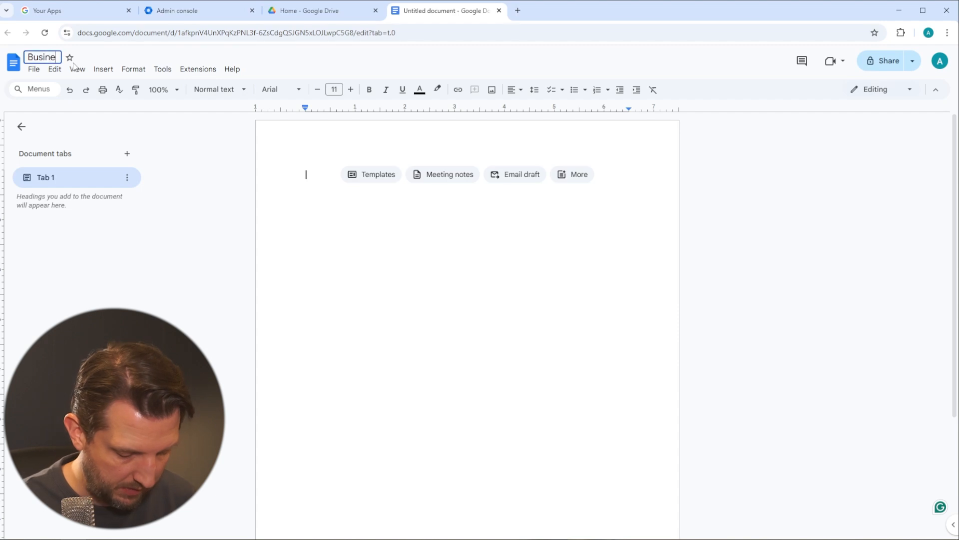
pyautogui.write('ss Ideas')
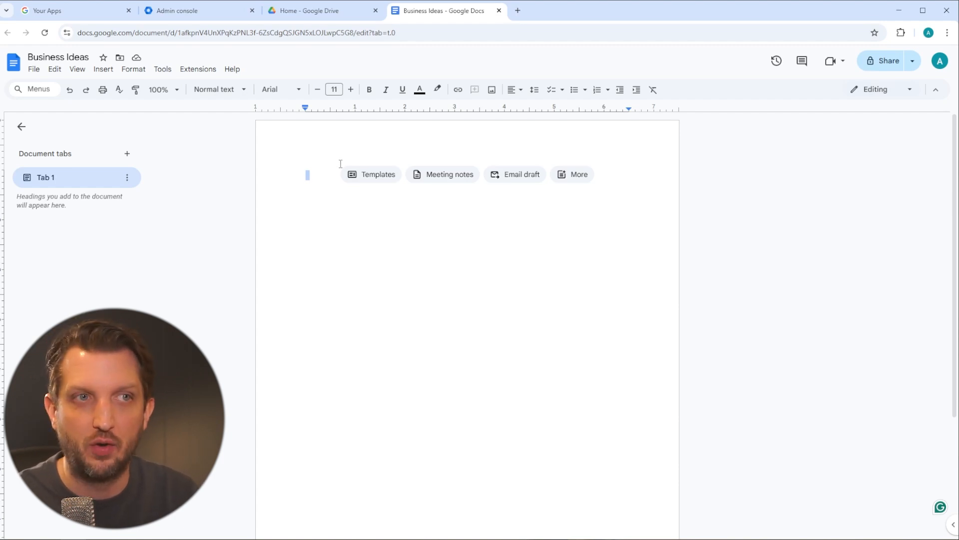
pyautogui.moveTo(341, 165)
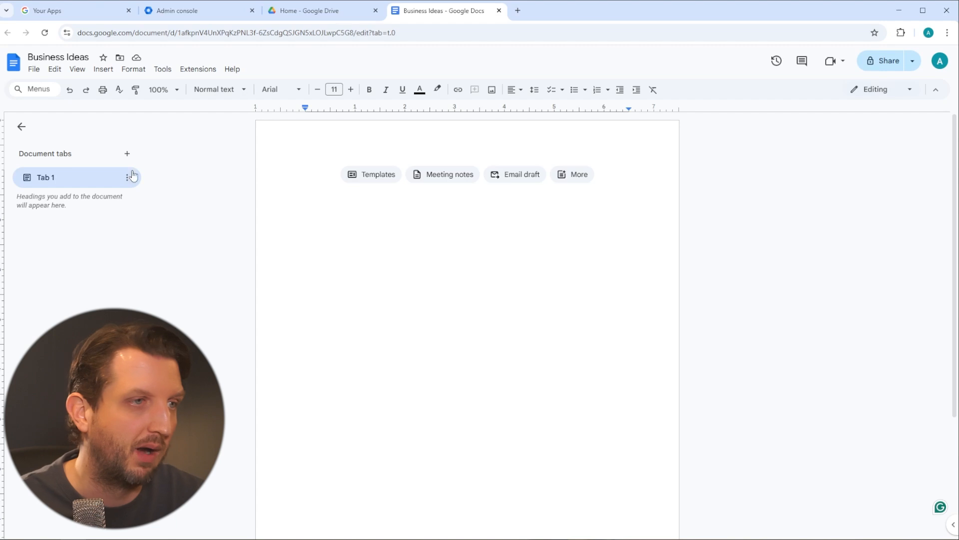
# Step: Launch Google Meet from the Your Apps dashboard into its own tab
pyautogui.click(70, 10)
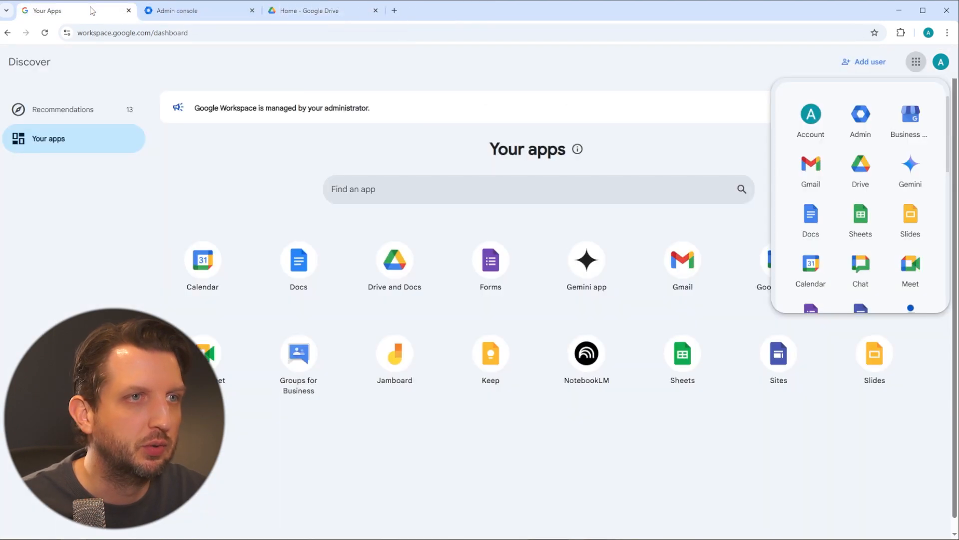
pyautogui.moveTo(603, 118)
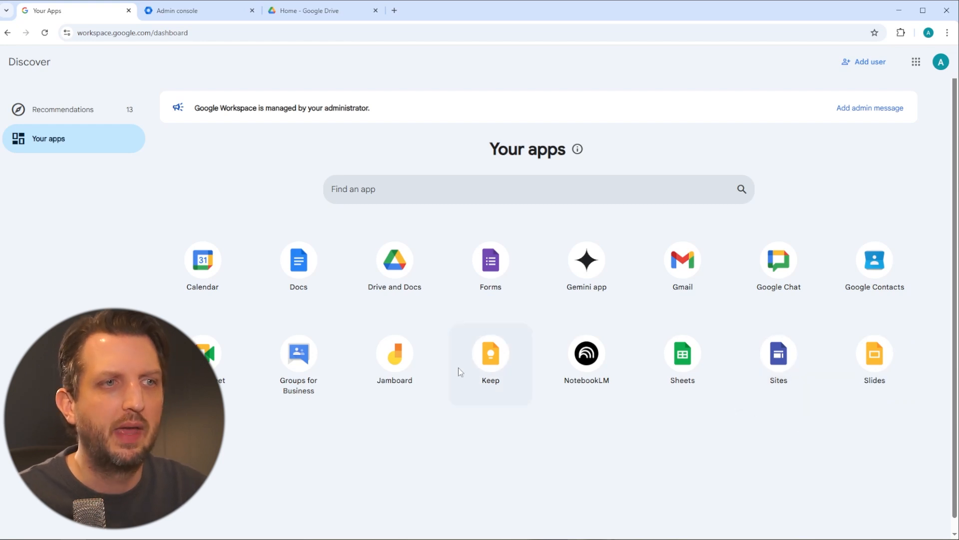
pyautogui.moveTo(779, 264)
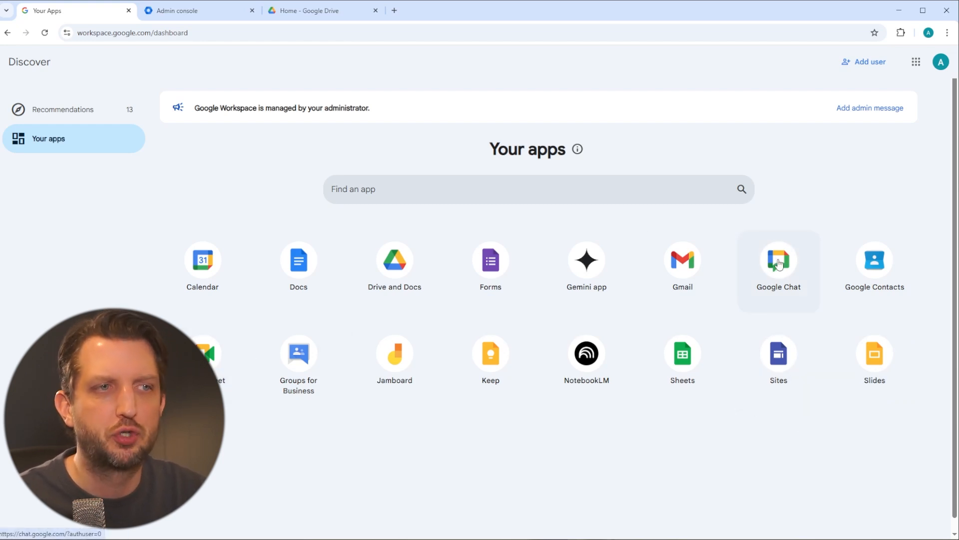
pyautogui.click(779, 260)
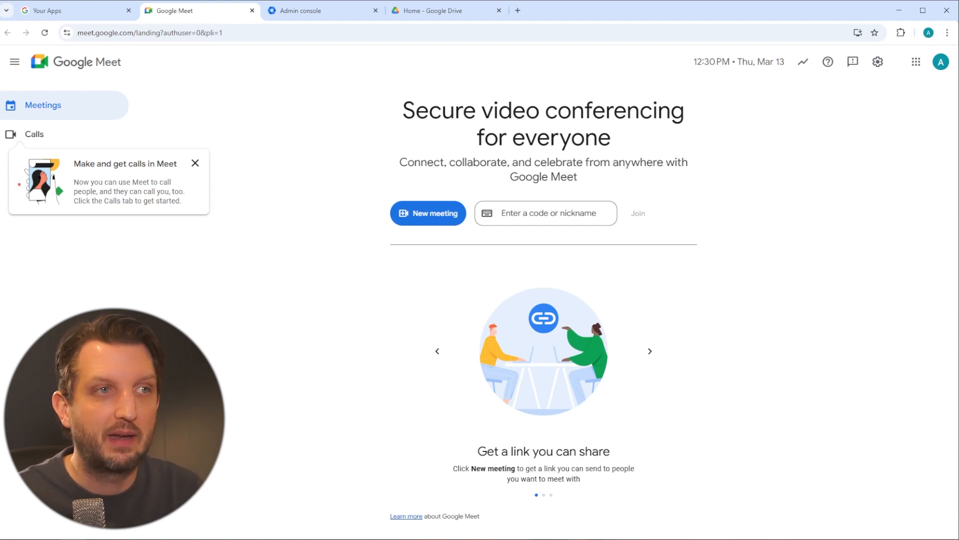
# Step: Review the New meeting options, then show Meet's Calls page with contact search and dial box
pyautogui.click(428, 213)
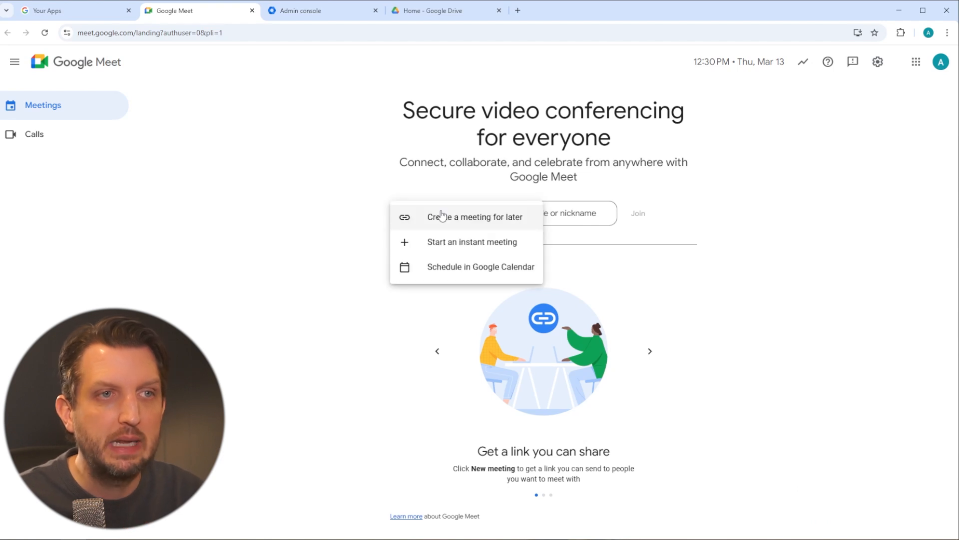
pyautogui.moveTo(506, 218)
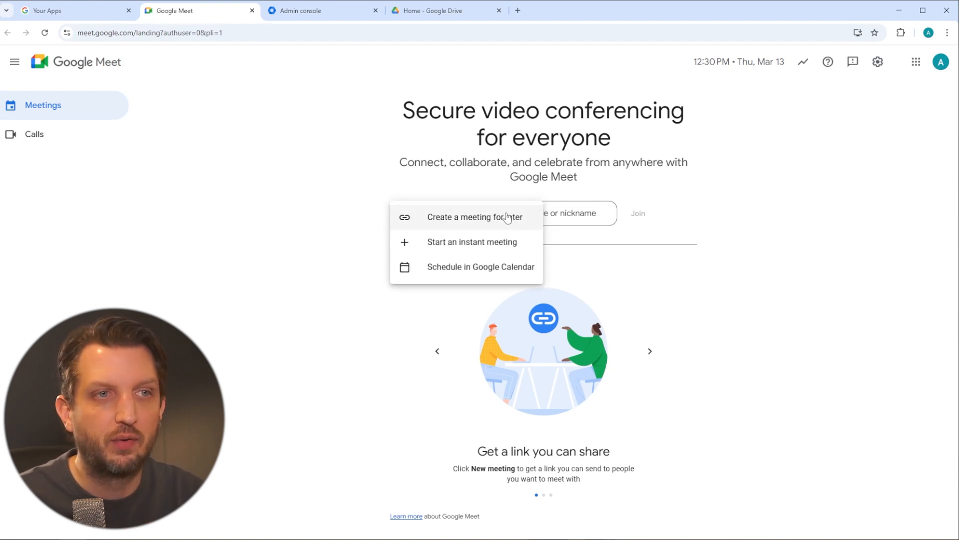
pyautogui.moveTo(498, 265)
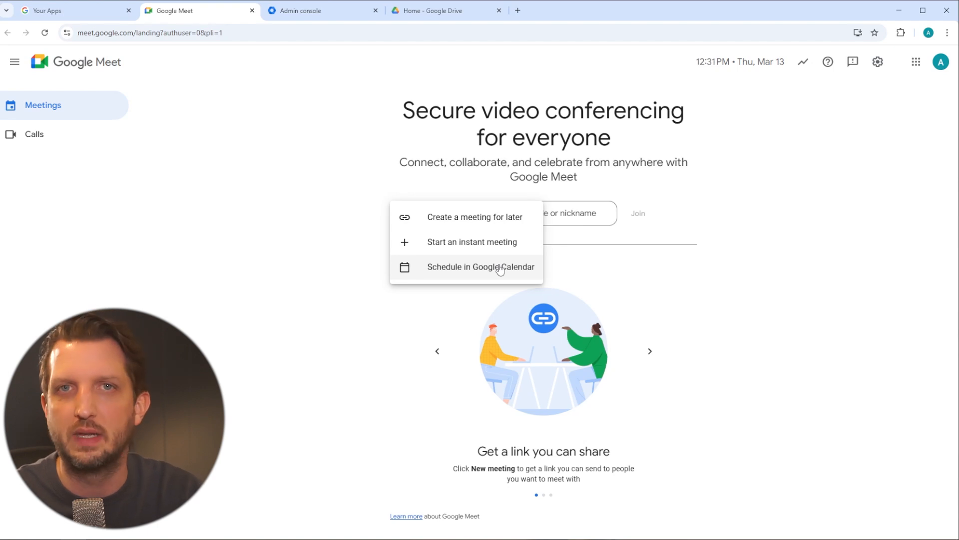
pyautogui.moveTo(78, 69)
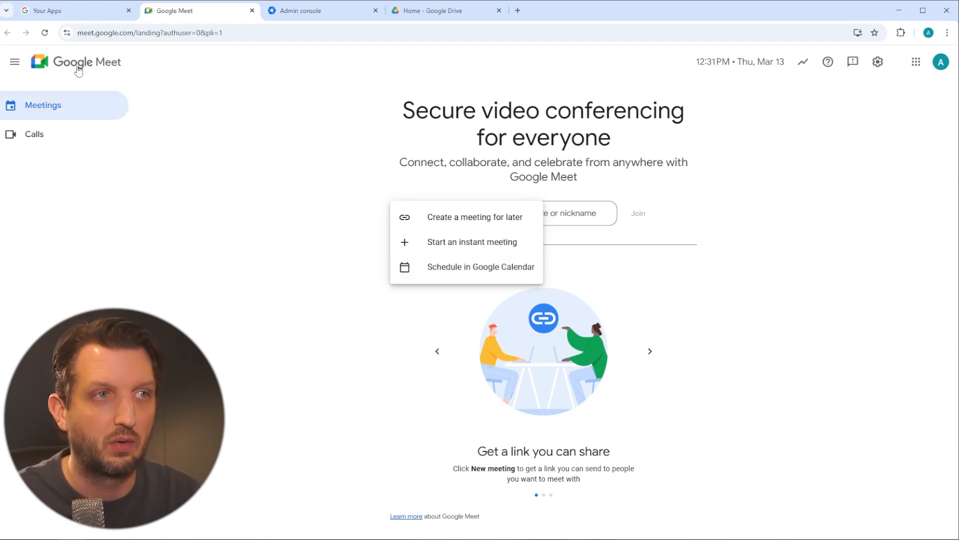
pyautogui.click(34, 134)
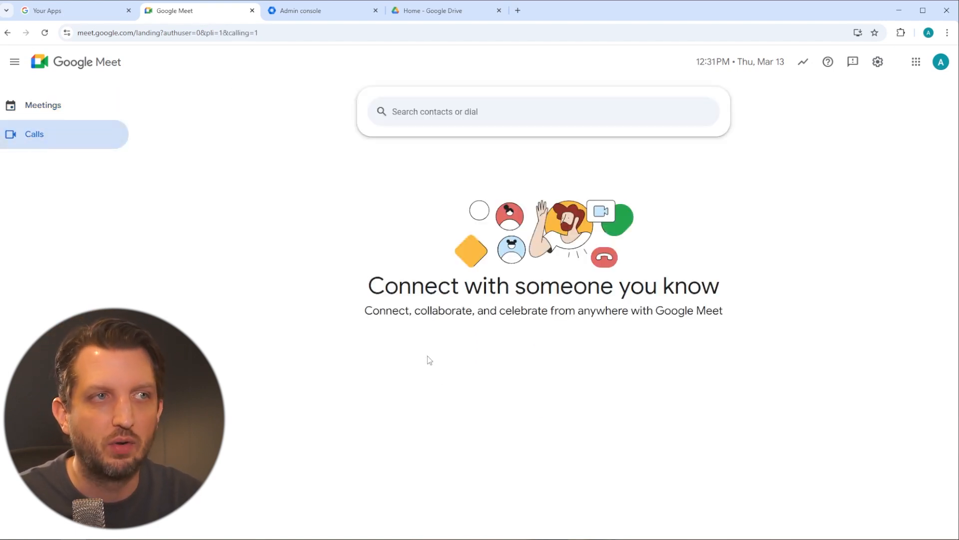
pyautogui.moveTo(253, 200)
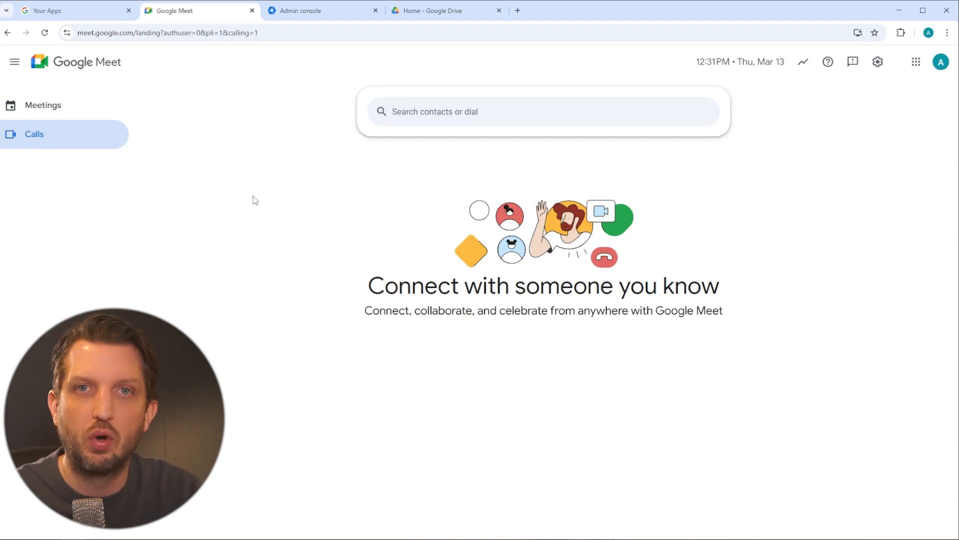
pyautogui.moveTo(20, 49)
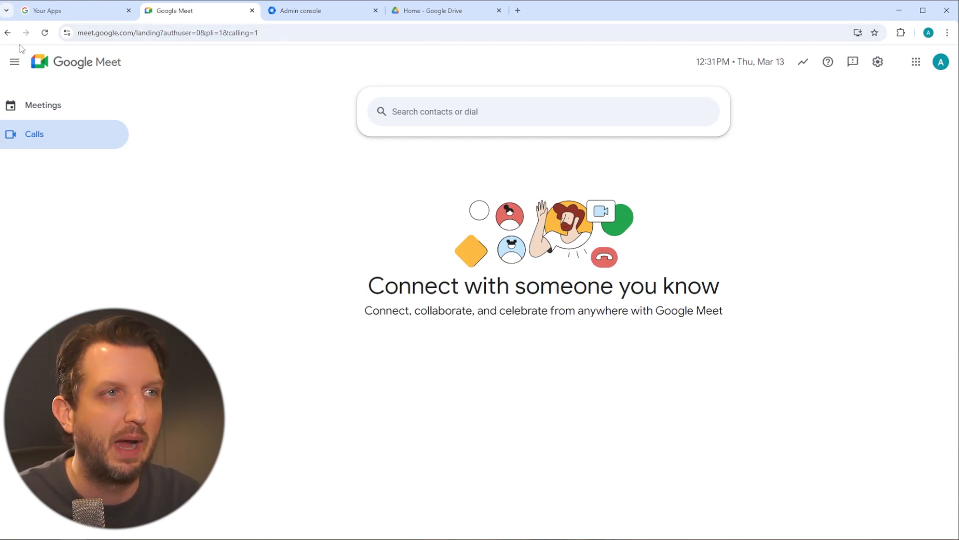
# Step: Launch Google Chat from the dashboard, view the New chat options, and return to Your Apps
pyautogui.click(73, 10)
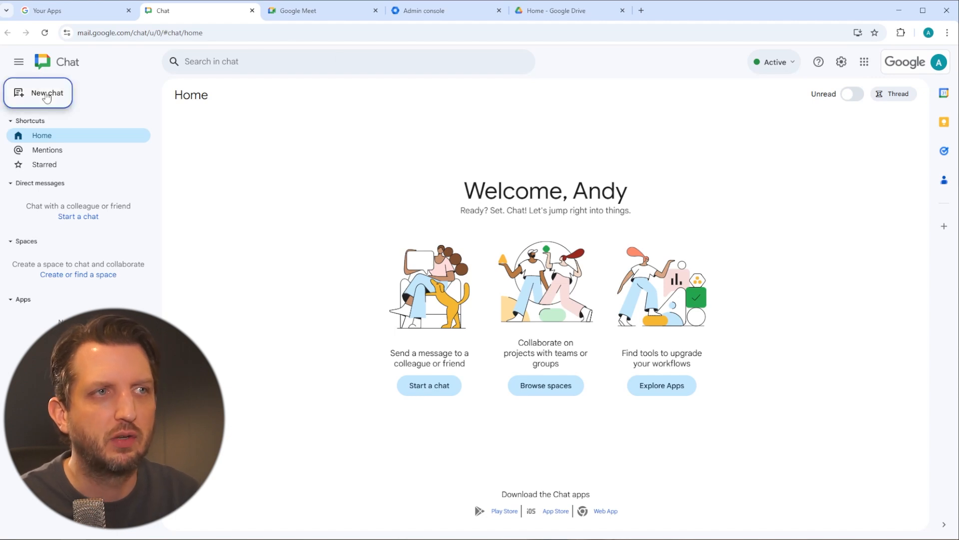
pyautogui.click(46, 92)
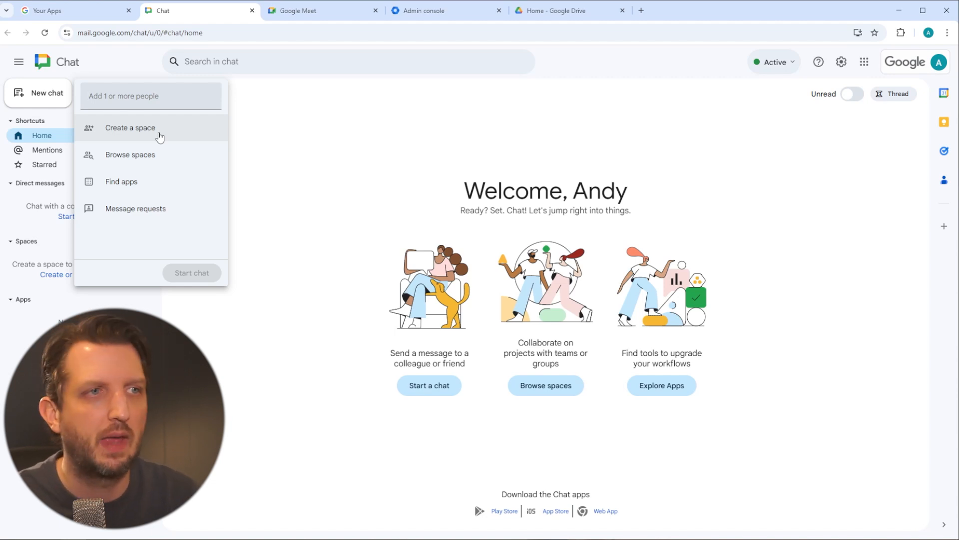
pyautogui.moveTo(155, 187)
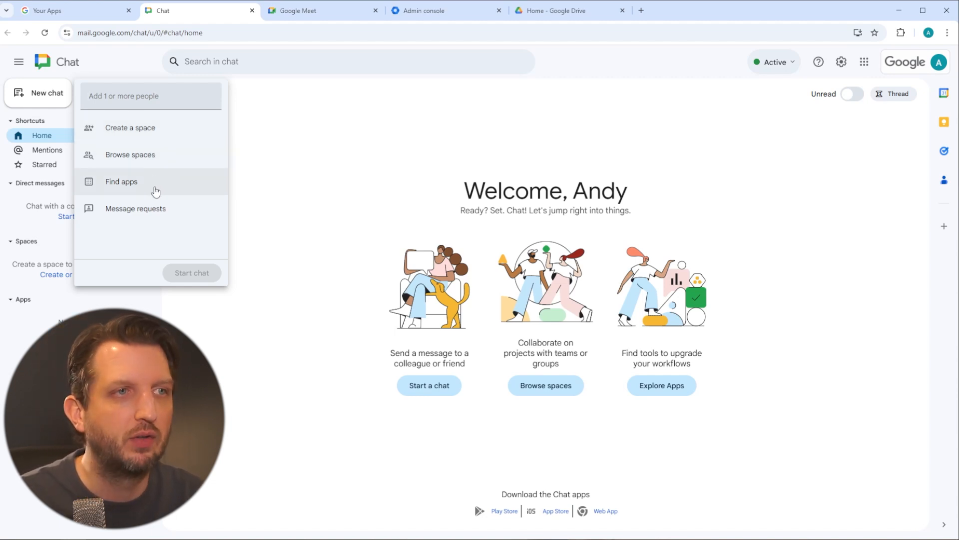
pyautogui.moveTo(165, 237)
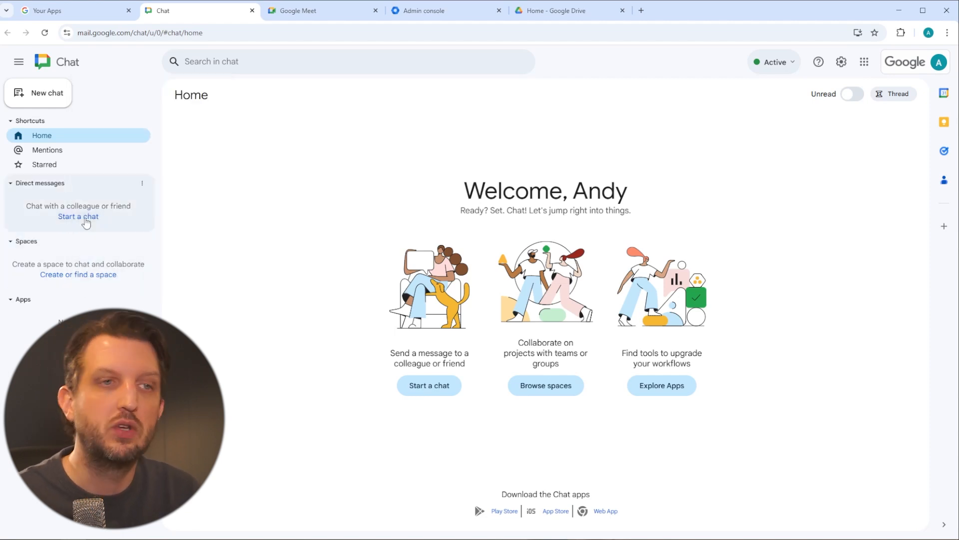
pyautogui.moveTo(313, 235)
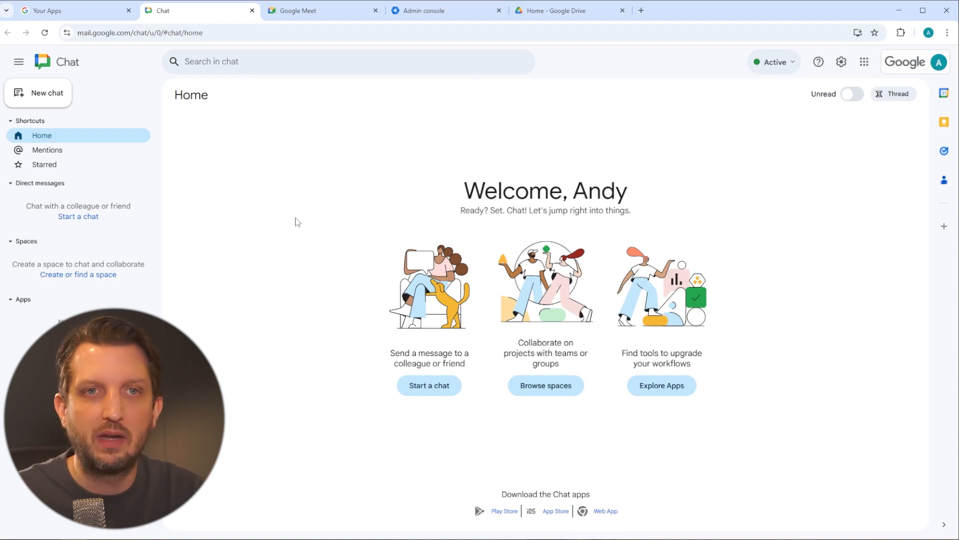
pyautogui.click(73, 10)
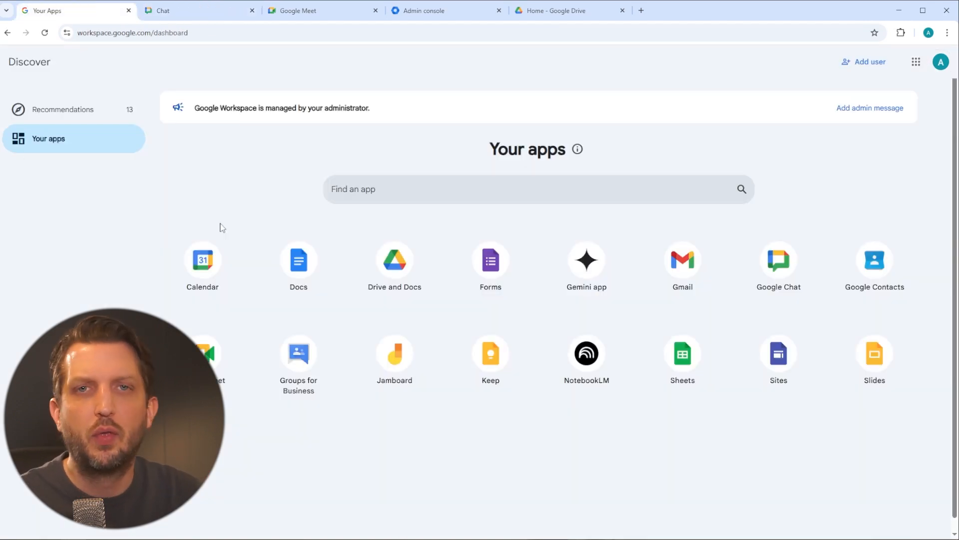